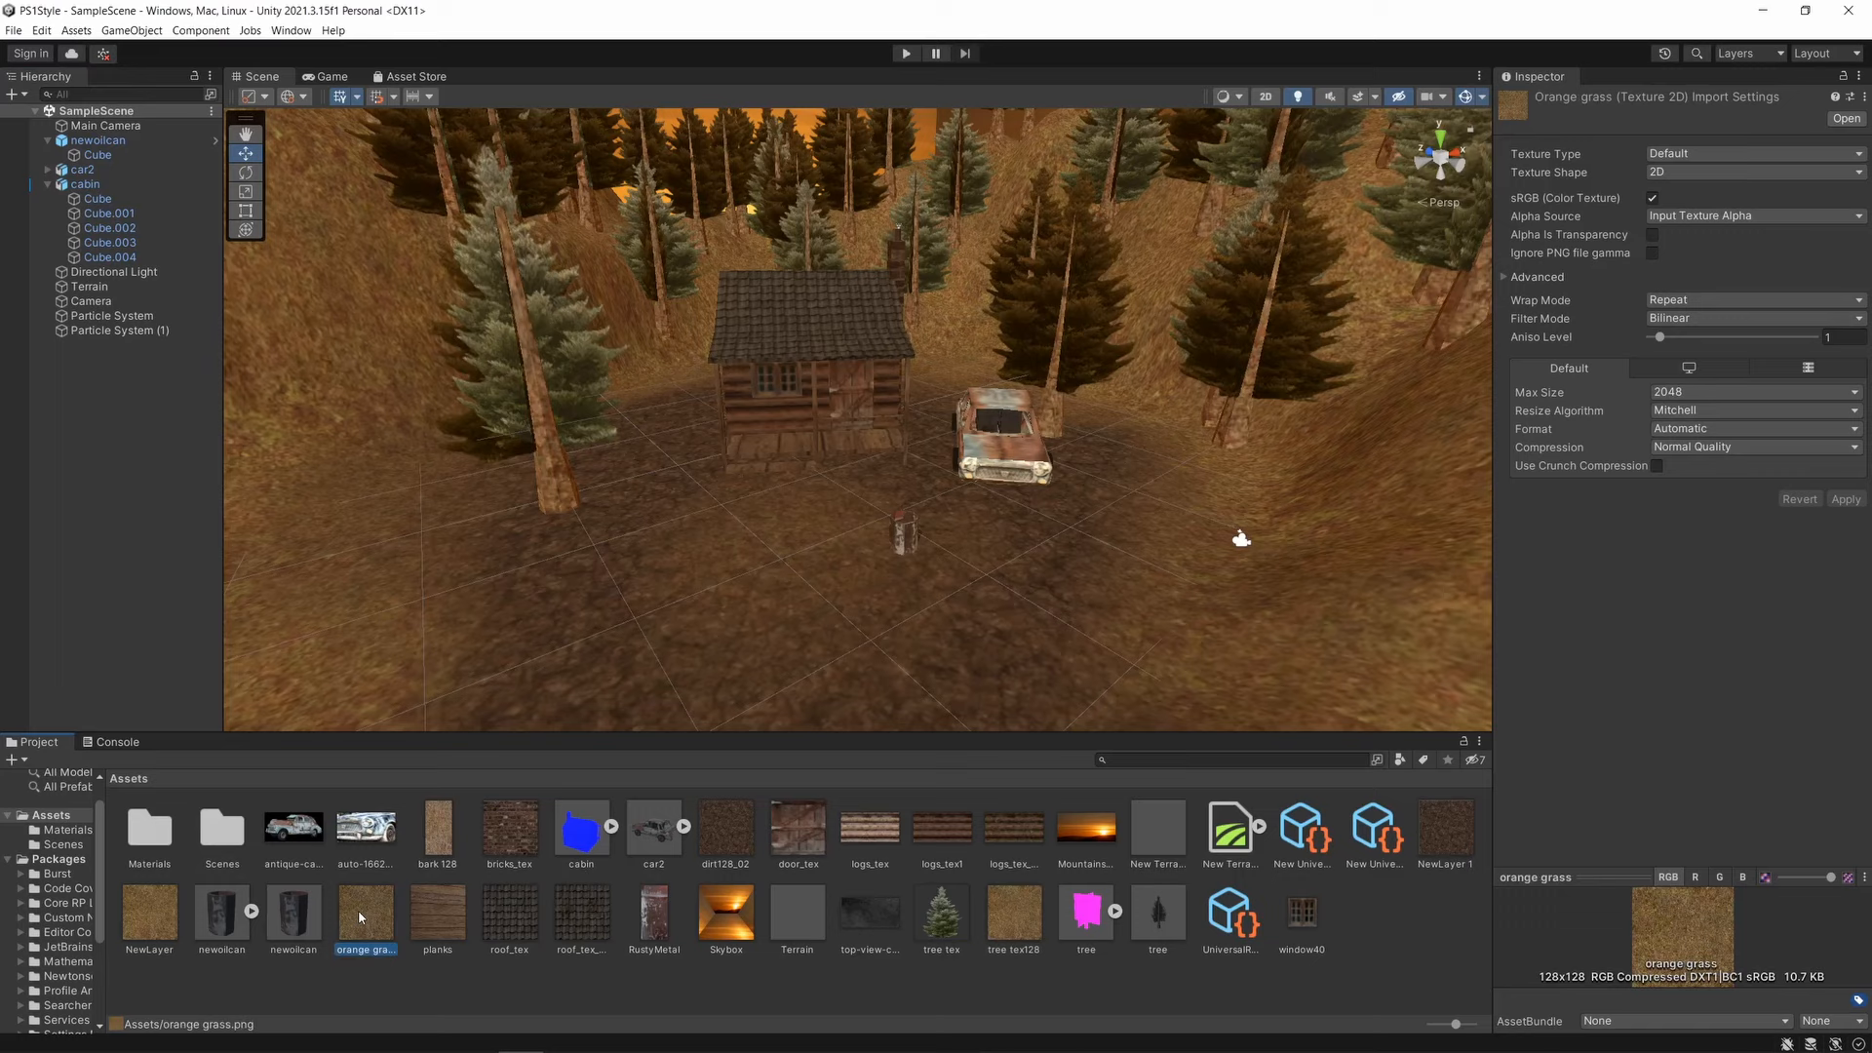
Set Filter Mode to Point (no filter) on the orange grass and car textures.
{"action": "left_click", "coordinate": [1749, 318]}
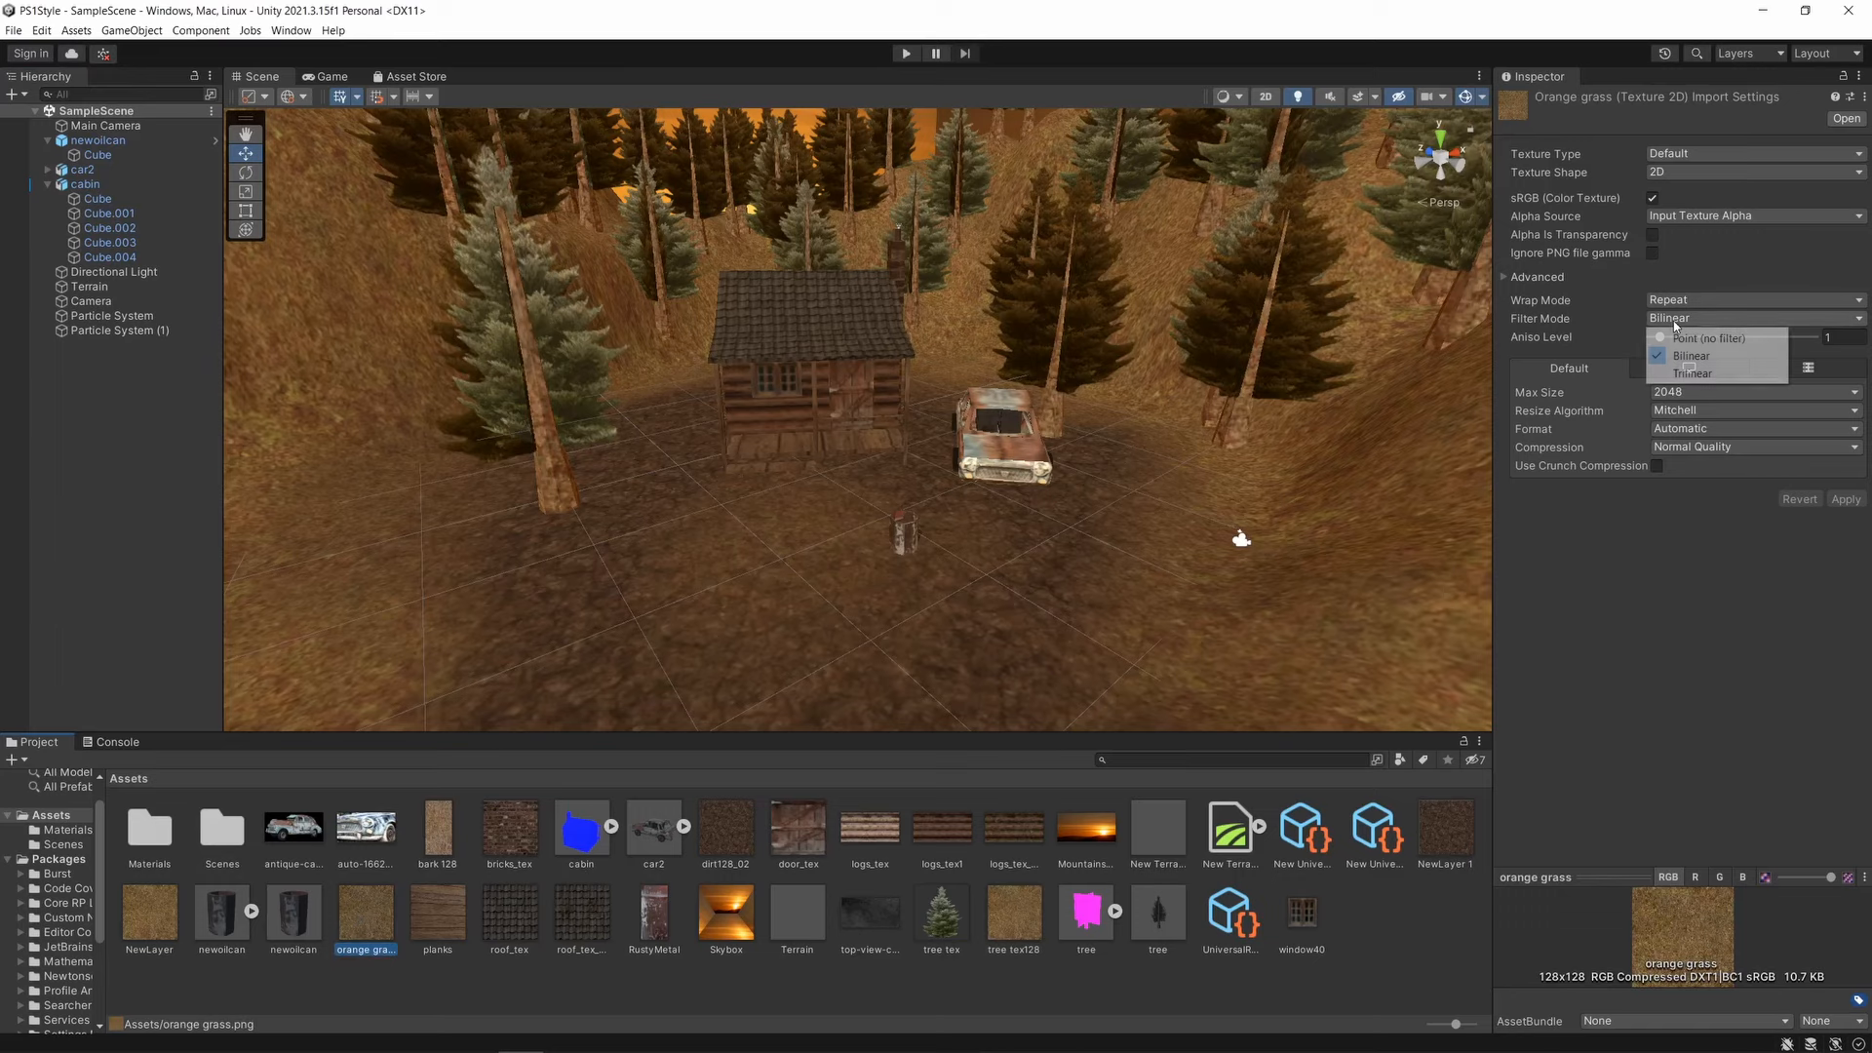
{"action": "left_click", "coordinate": [1709, 338]}
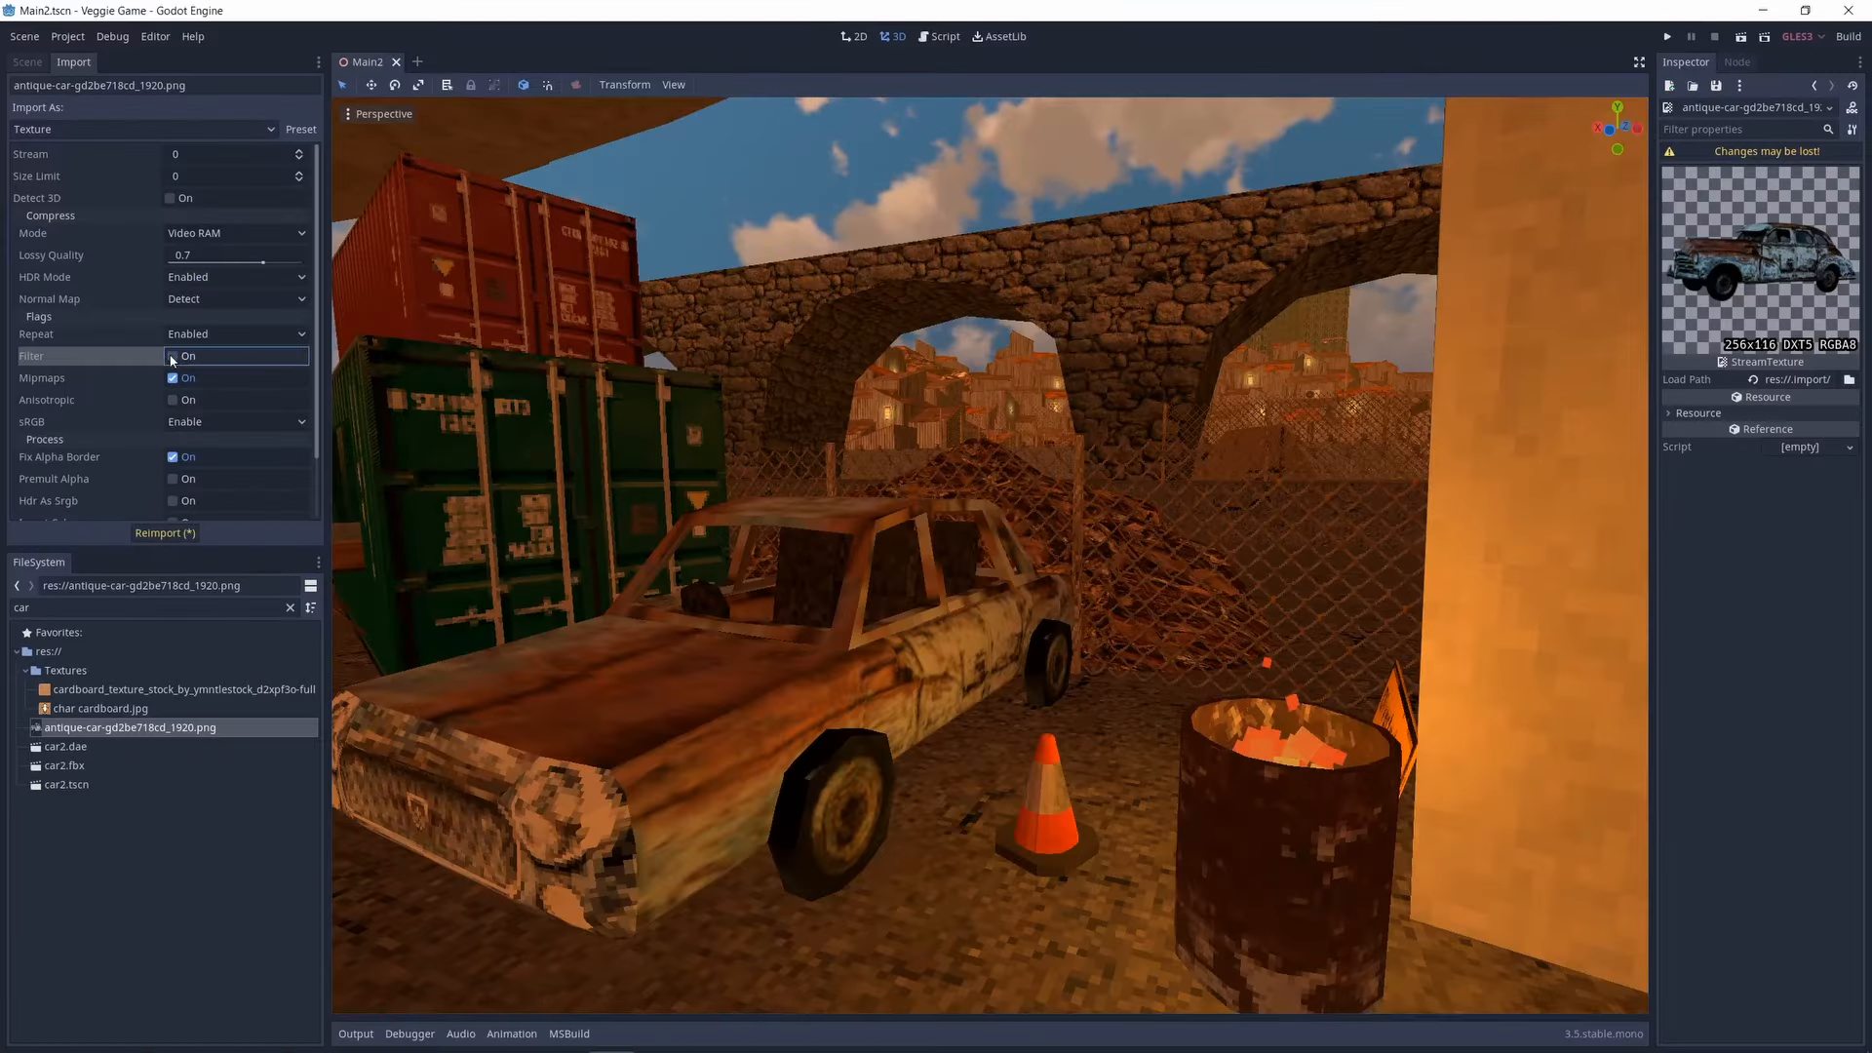
{"action": "left_click", "coordinate": [171, 355]}
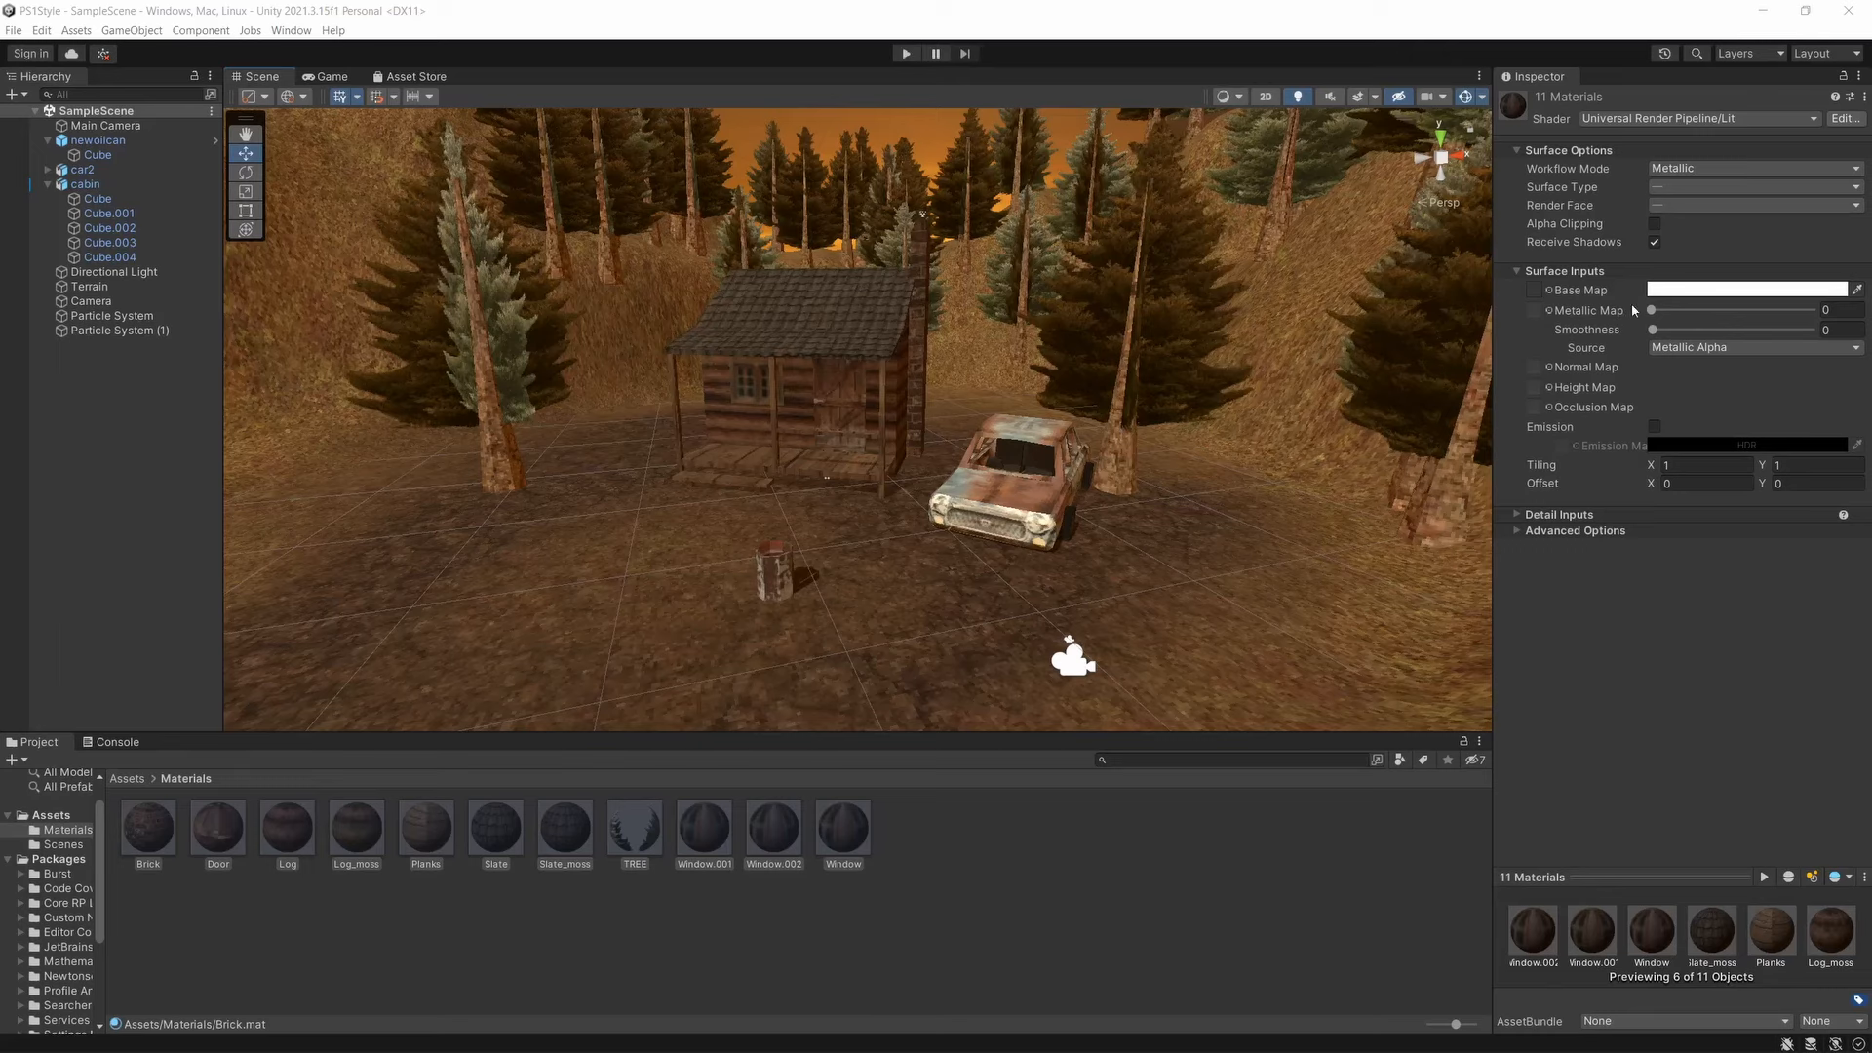
Browse the Universal Render Pipeline shader list for the 11 materials, then read the URP-PSX GitHub README.
{"action": "left_click", "coordinate": [1688, 119]}
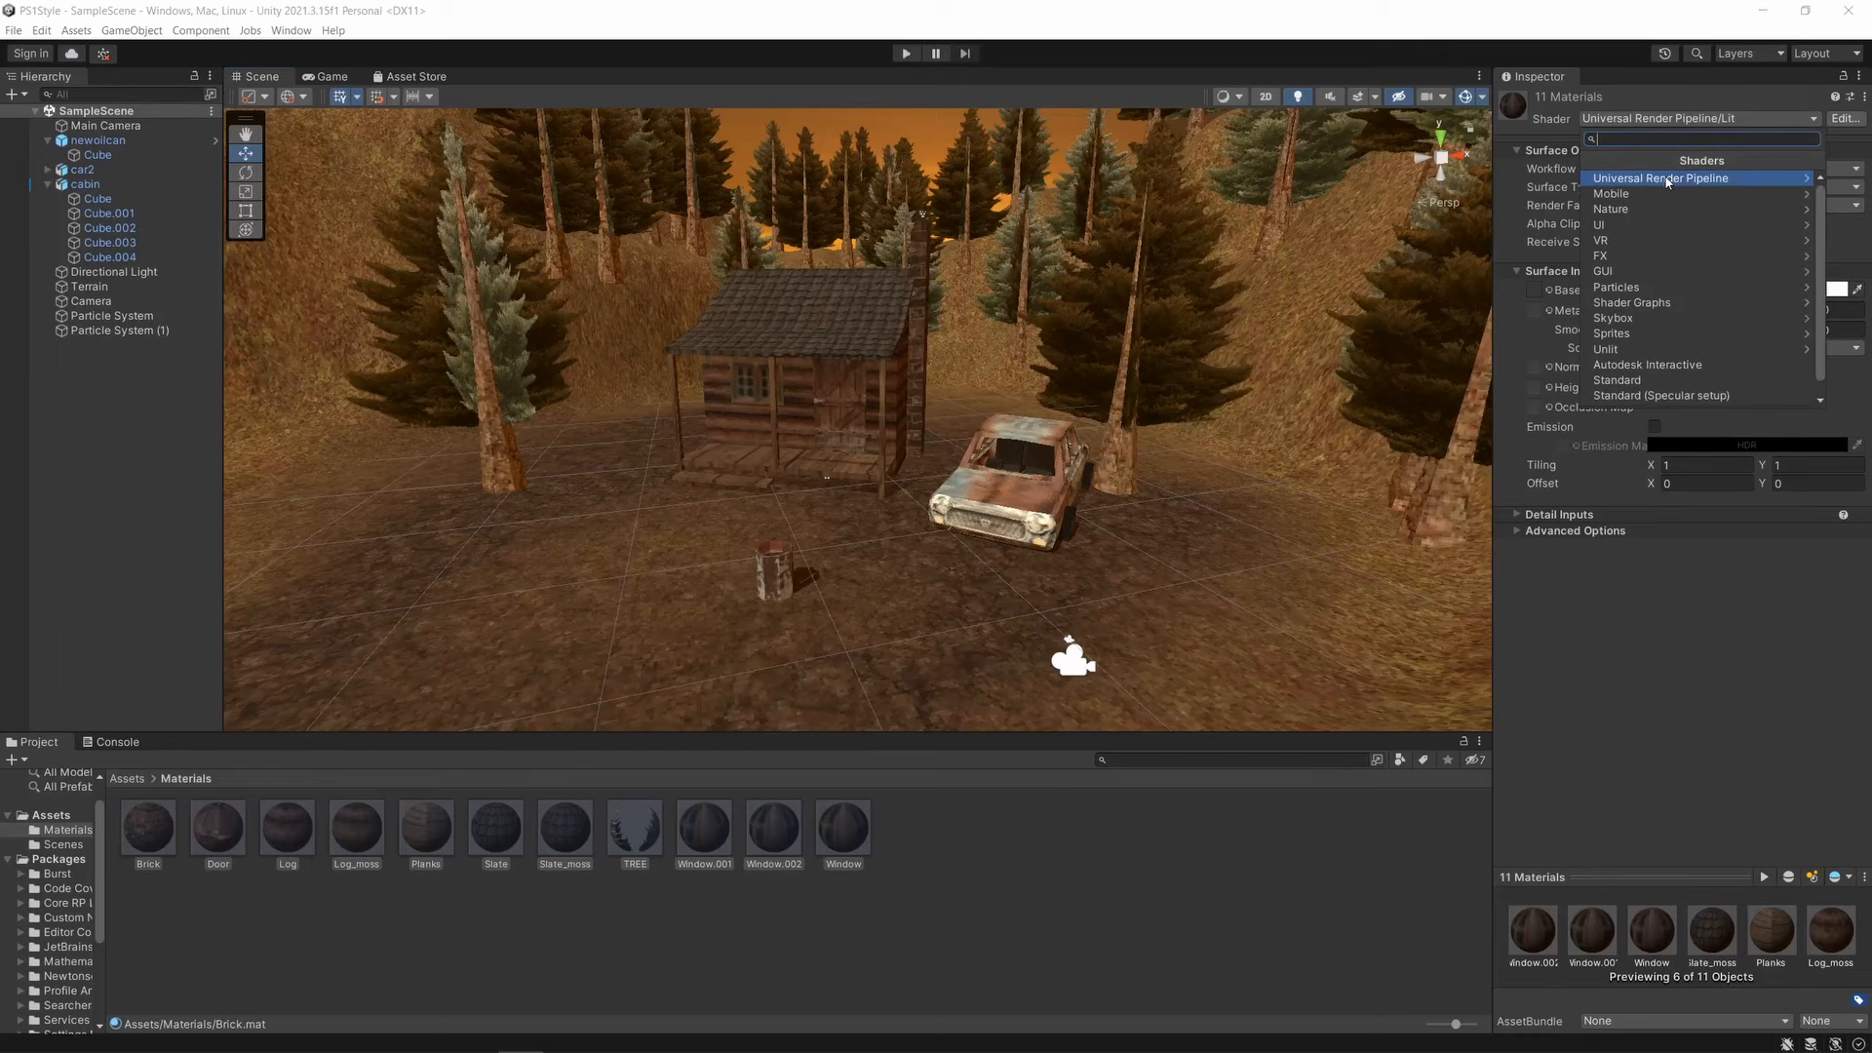
{"action": "left_click", "coordinate": [1605, 349]}
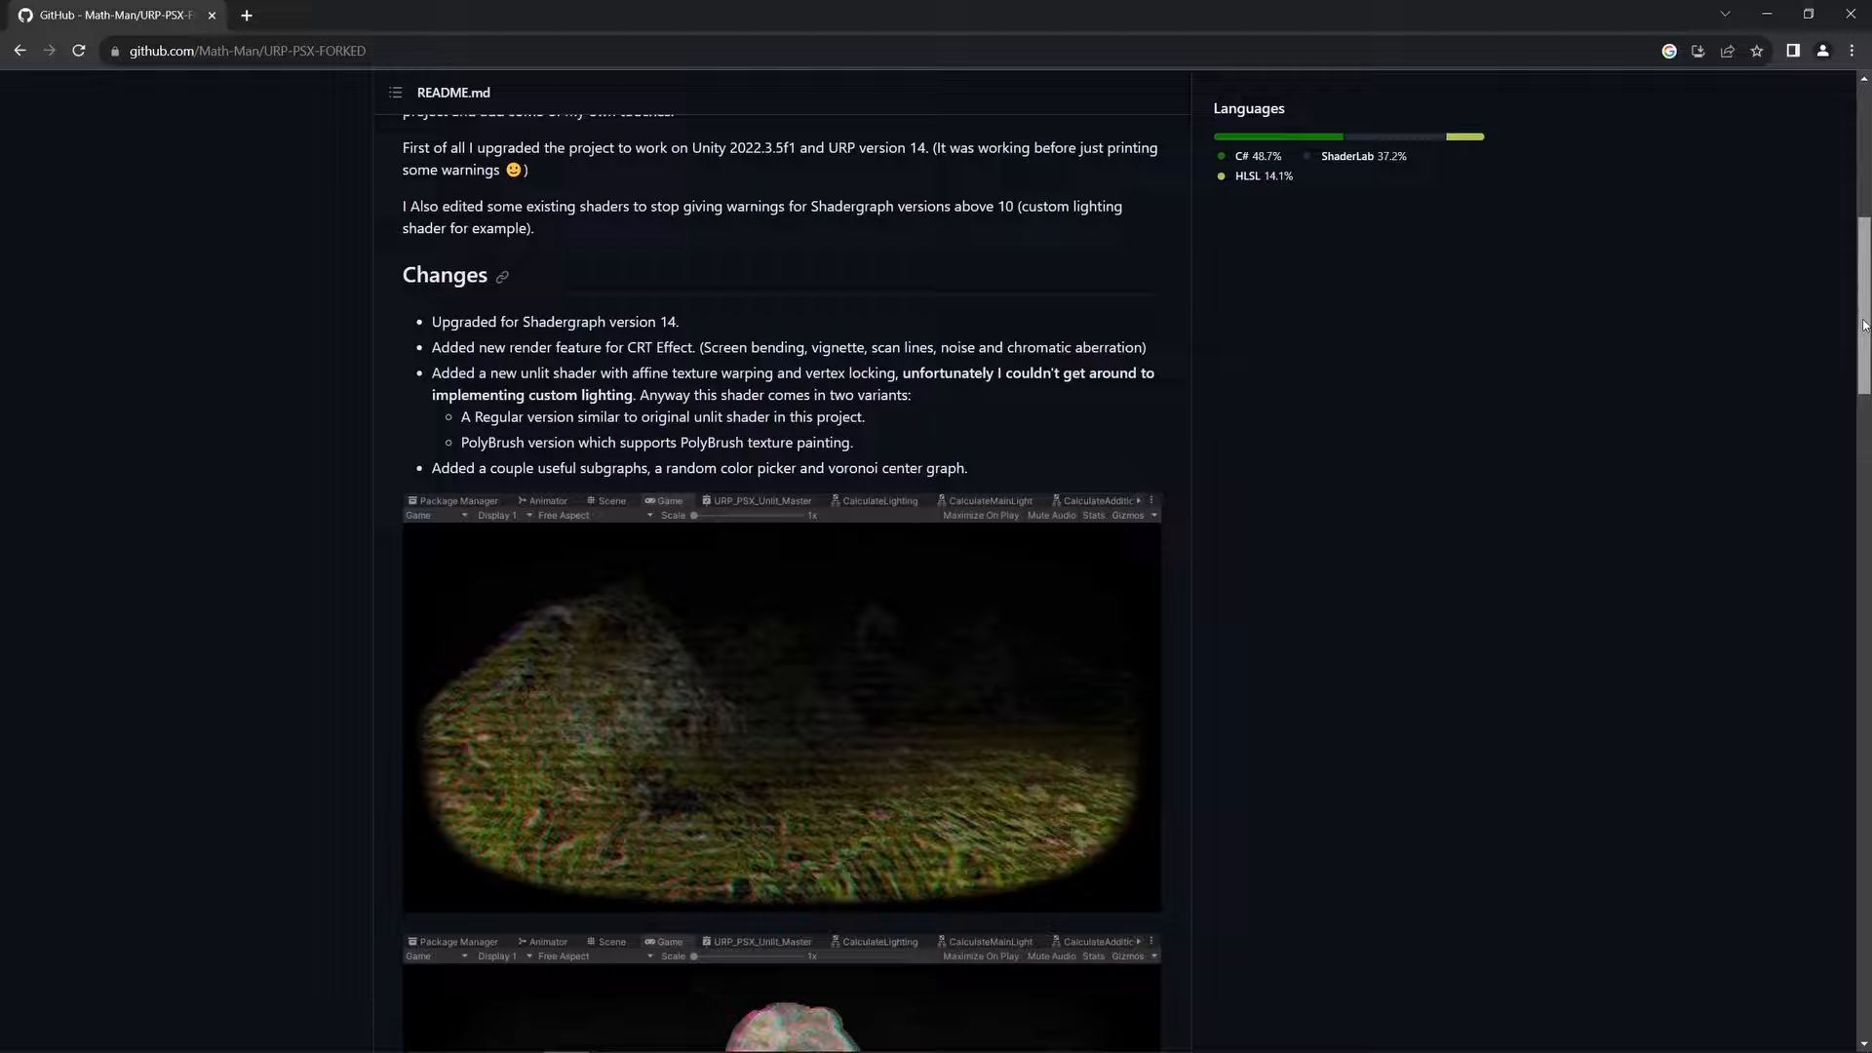
{"action": "scroll", "scroll_direction": "down", "scroll_amount": 3}
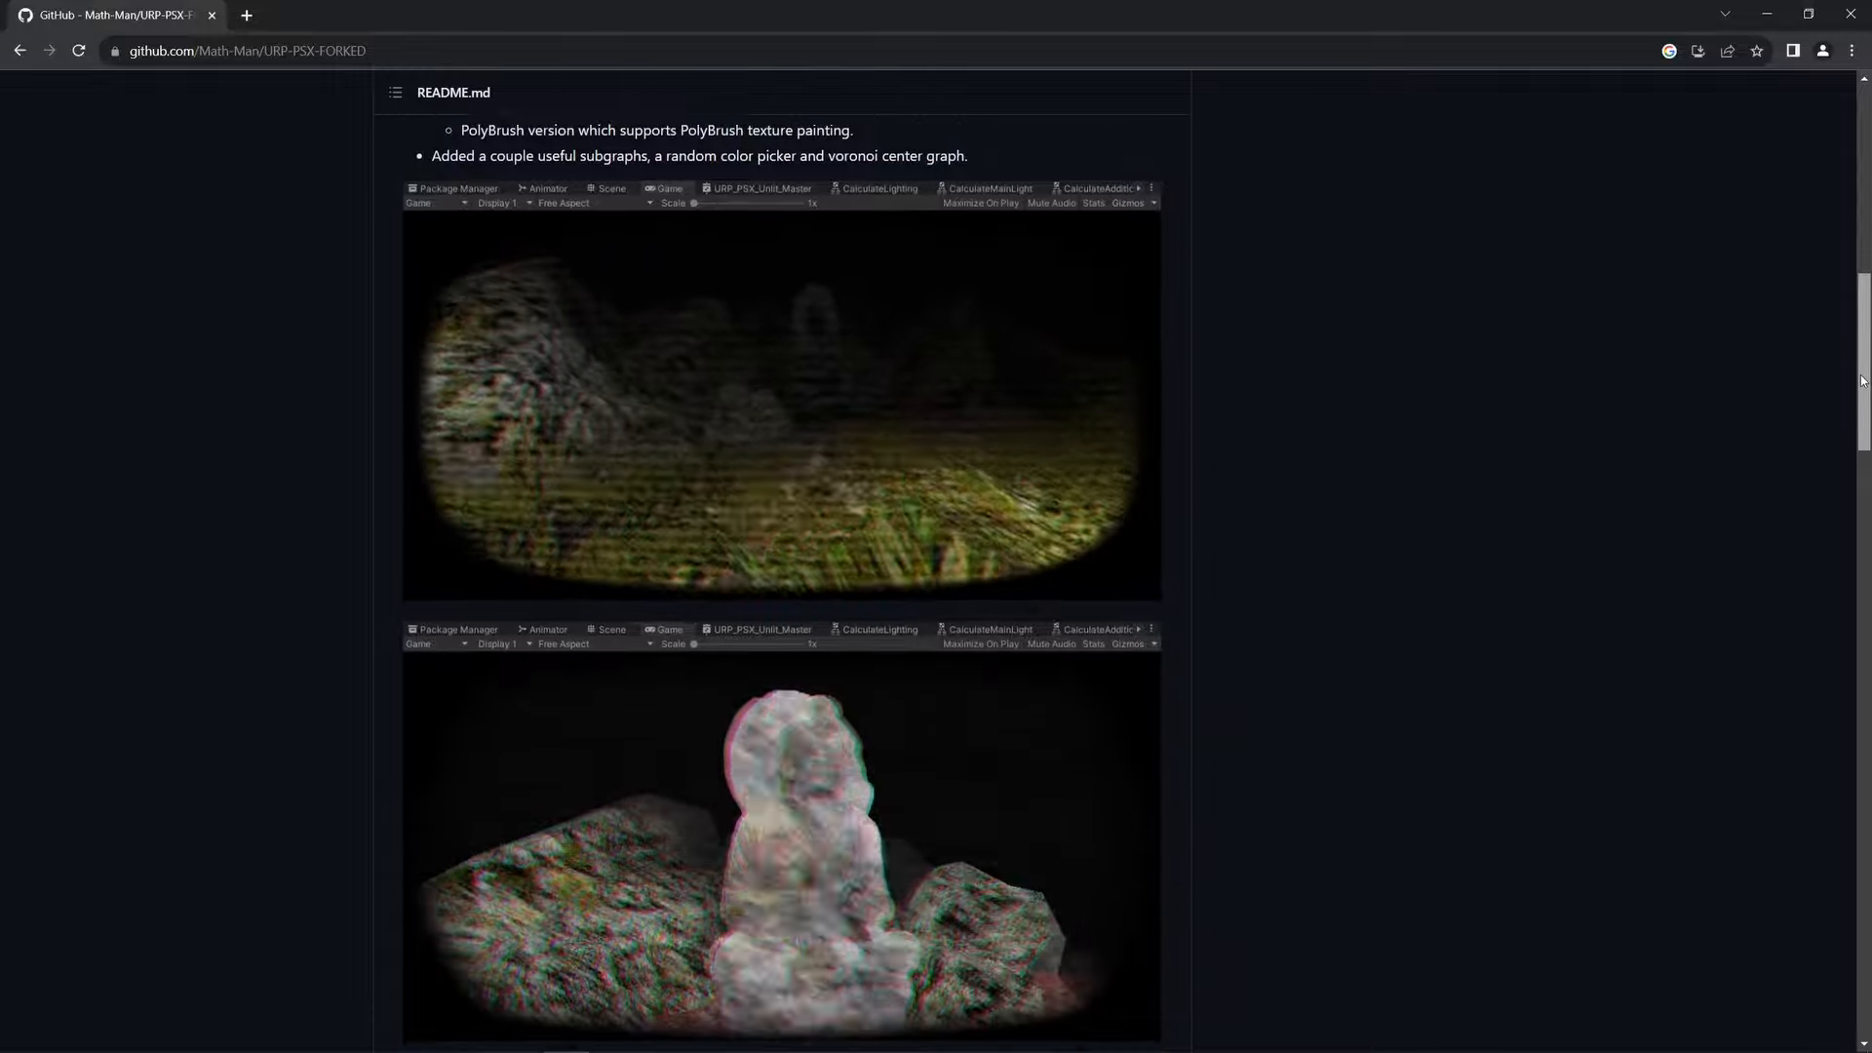
{"action": "scroll", "scroll_direction": "down", "scroll_amount": 3}
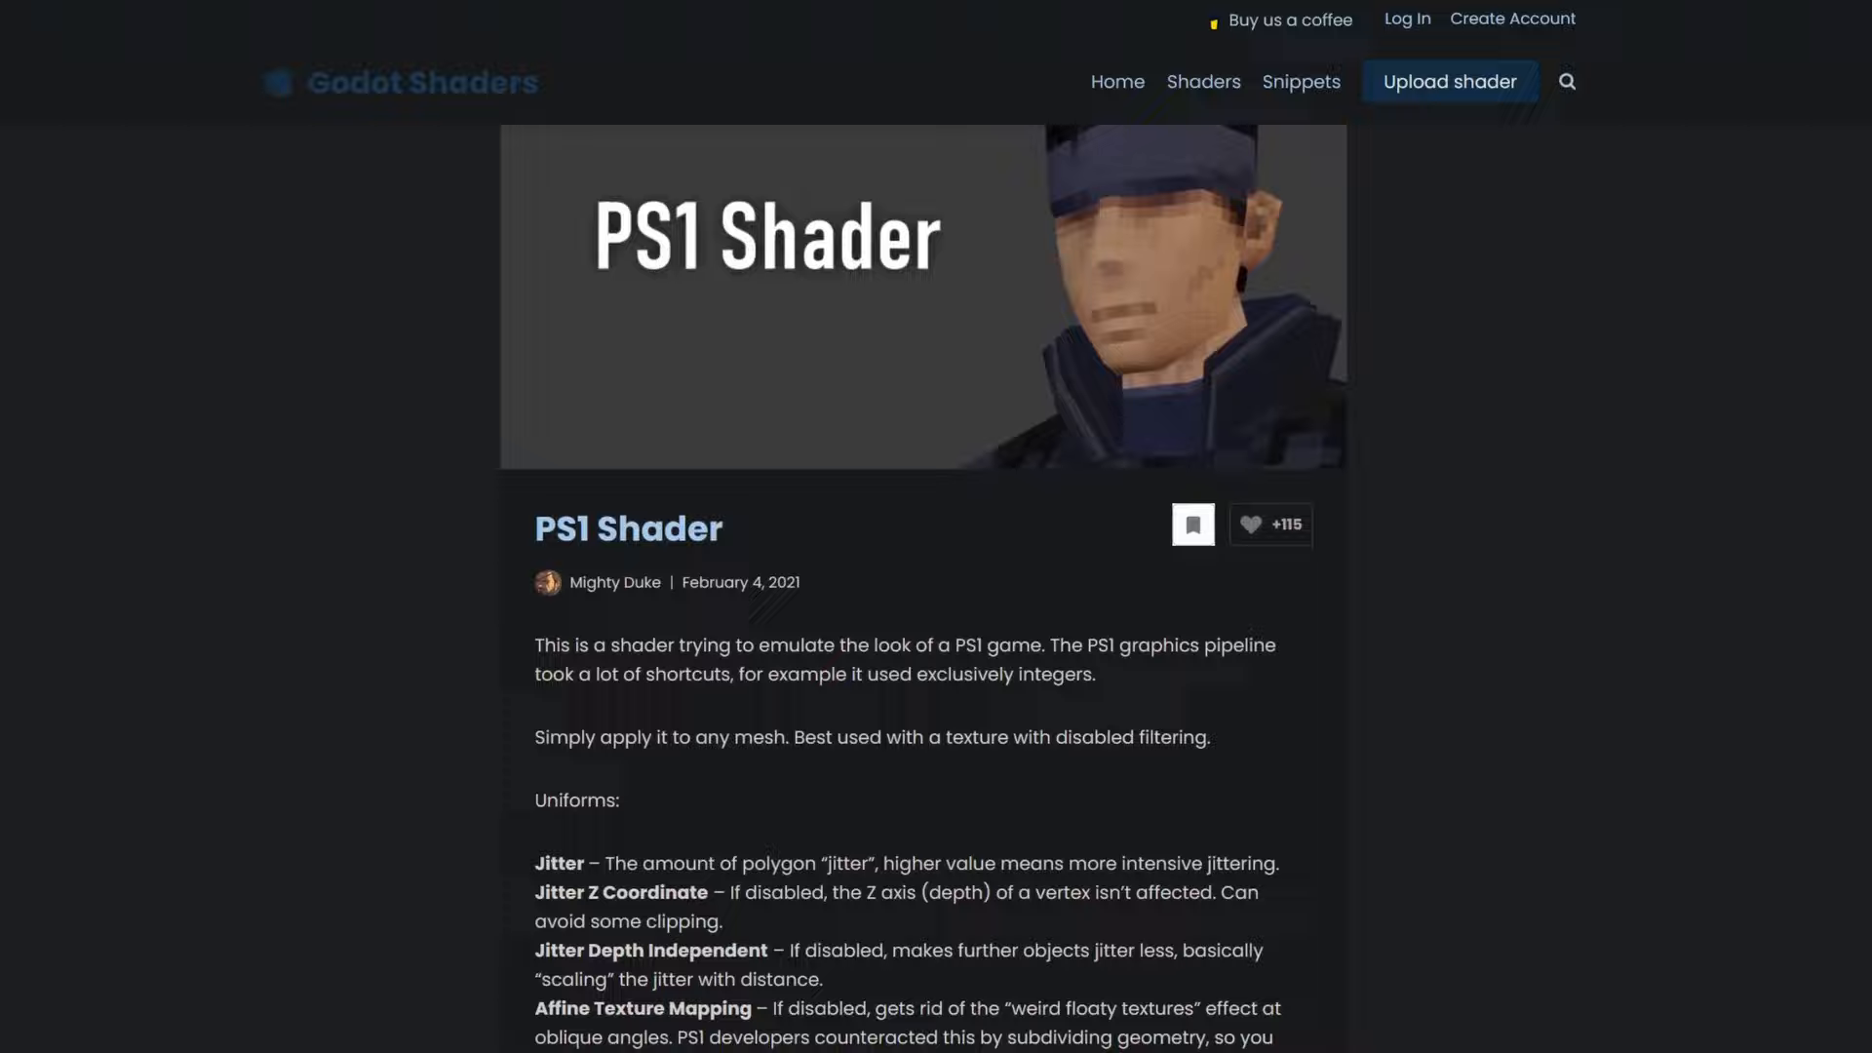
{"action": "scroll", "scroll_direction": "down", "scroll_amount": 3}
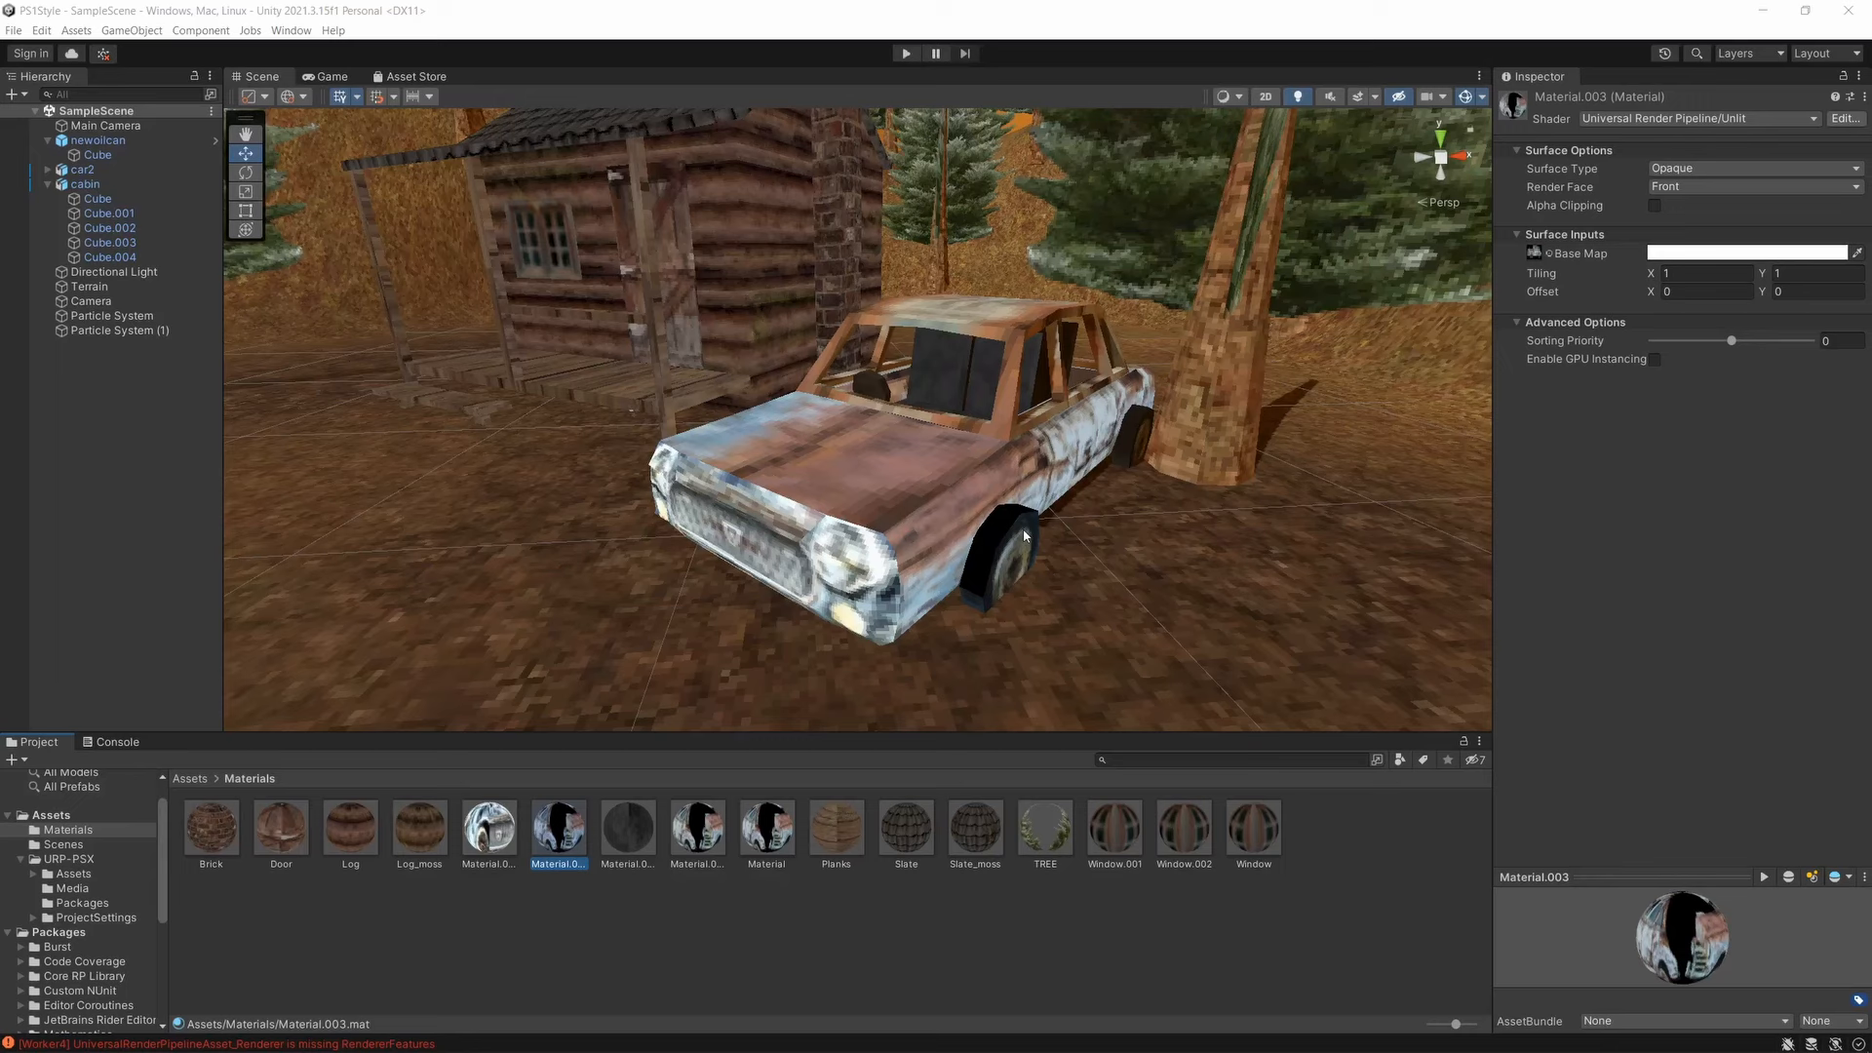
Assign the Shader Graphs > URP_PSX_Unlit_Master shader to Material.003.
{"action": "left_click", "coordinate": [1695, 118]}
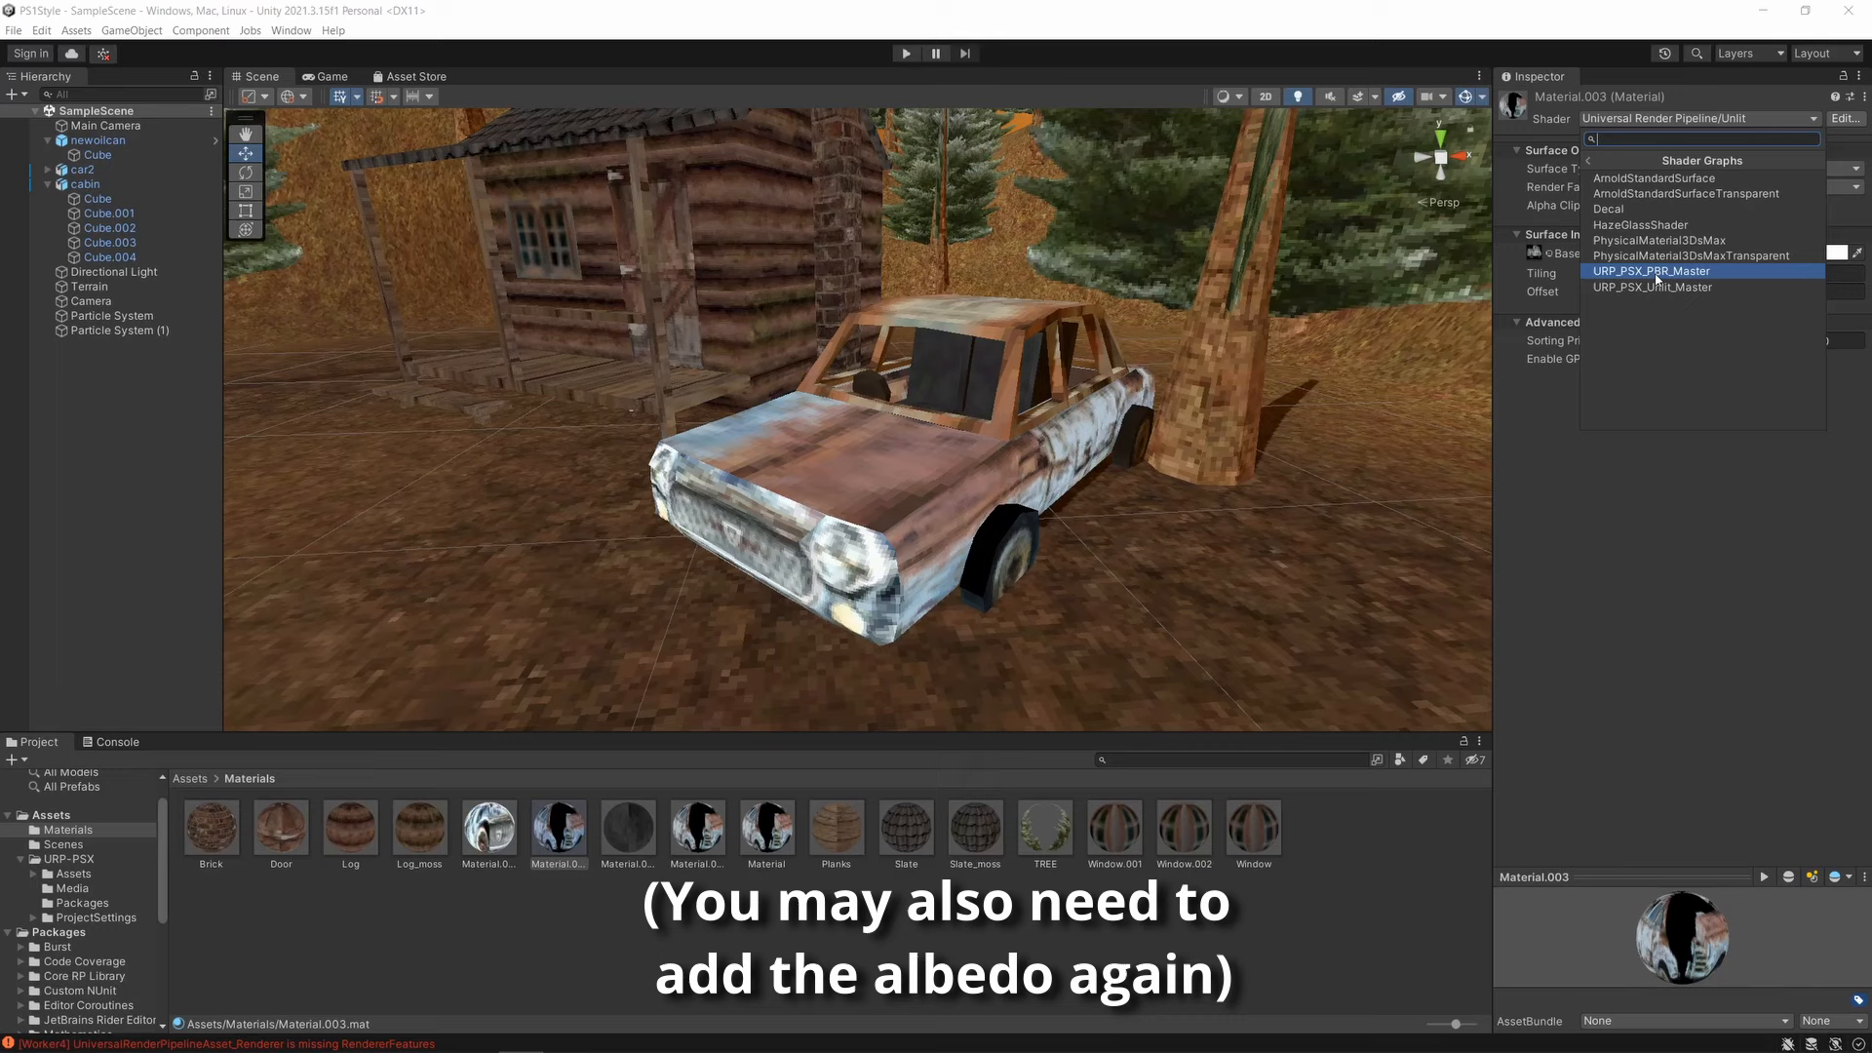
{"action": "left_click", "coordinate": [1652, 270]}
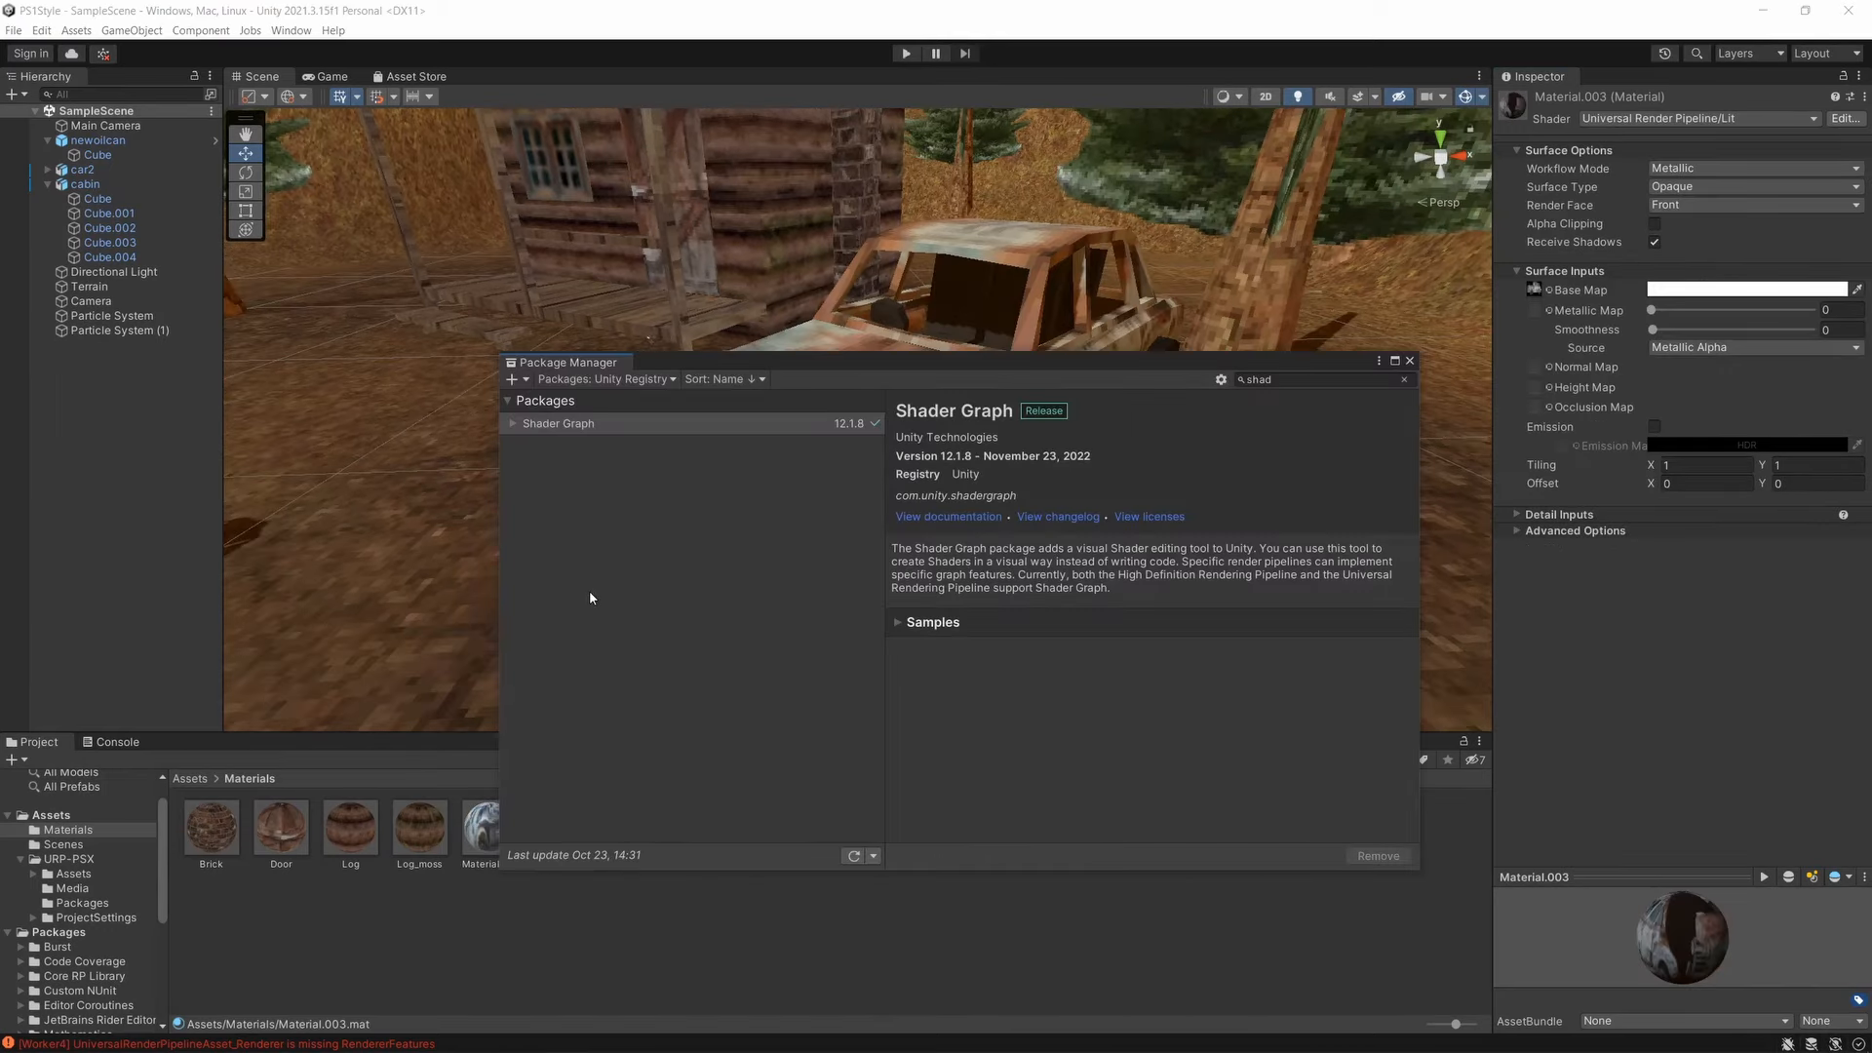
{"action": "mouse_move", "coordinate": [1285, 630]}
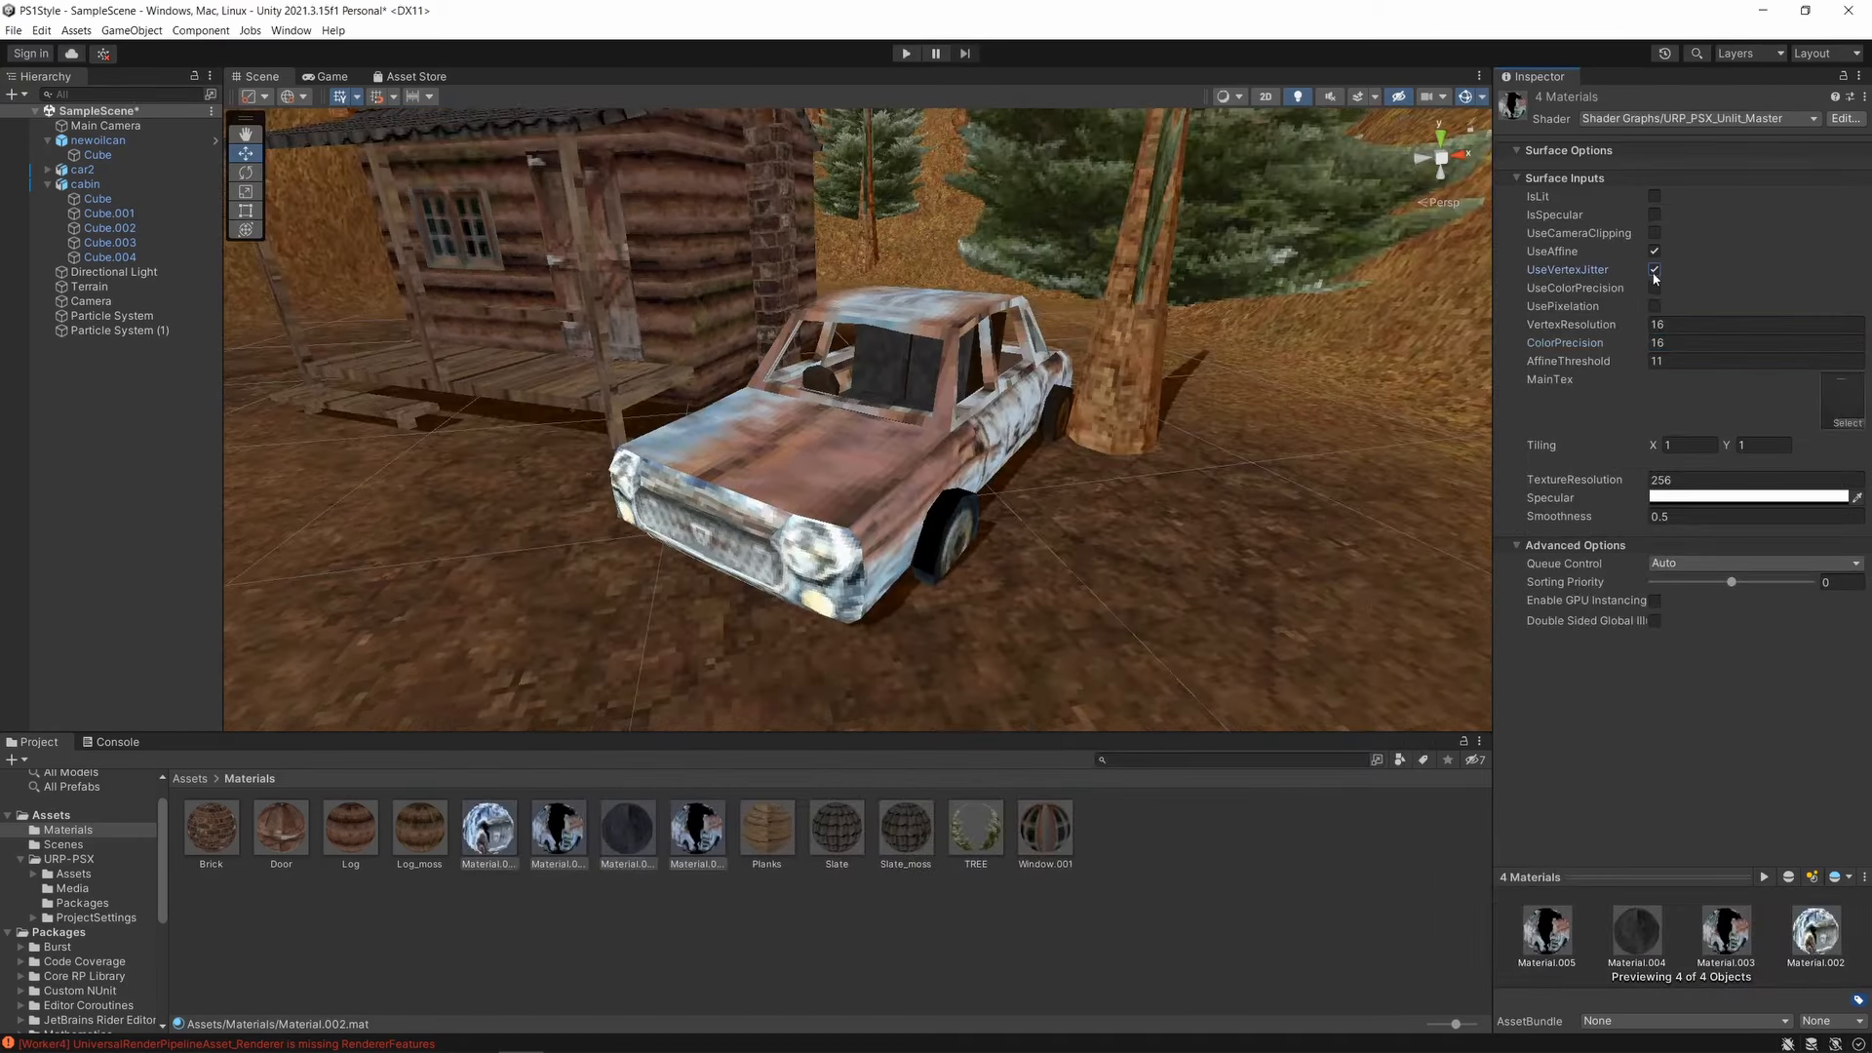
Turn on UseVertexJitter for the four PSX car materials and set the resolution value to 5.5.
{"action": "left_click", "coordinate": [1655, 288]}
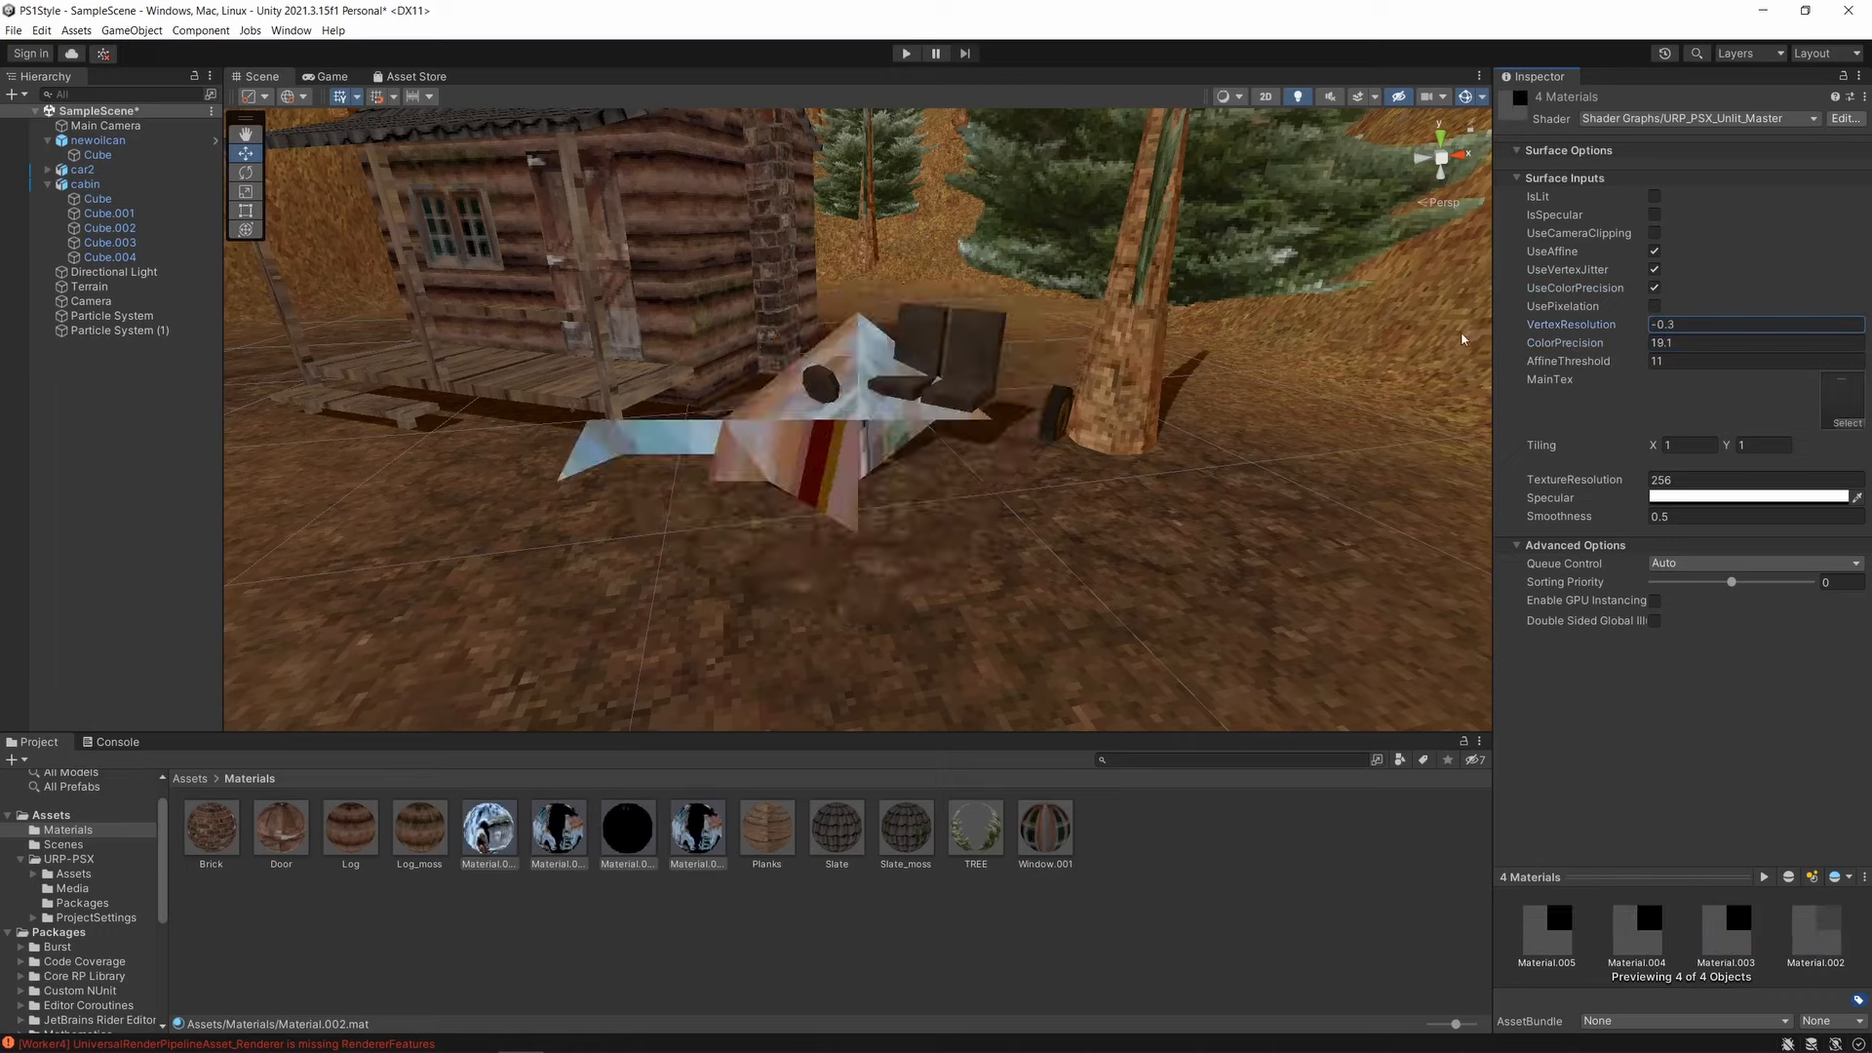
{"action": "type", "text": "5.5"}
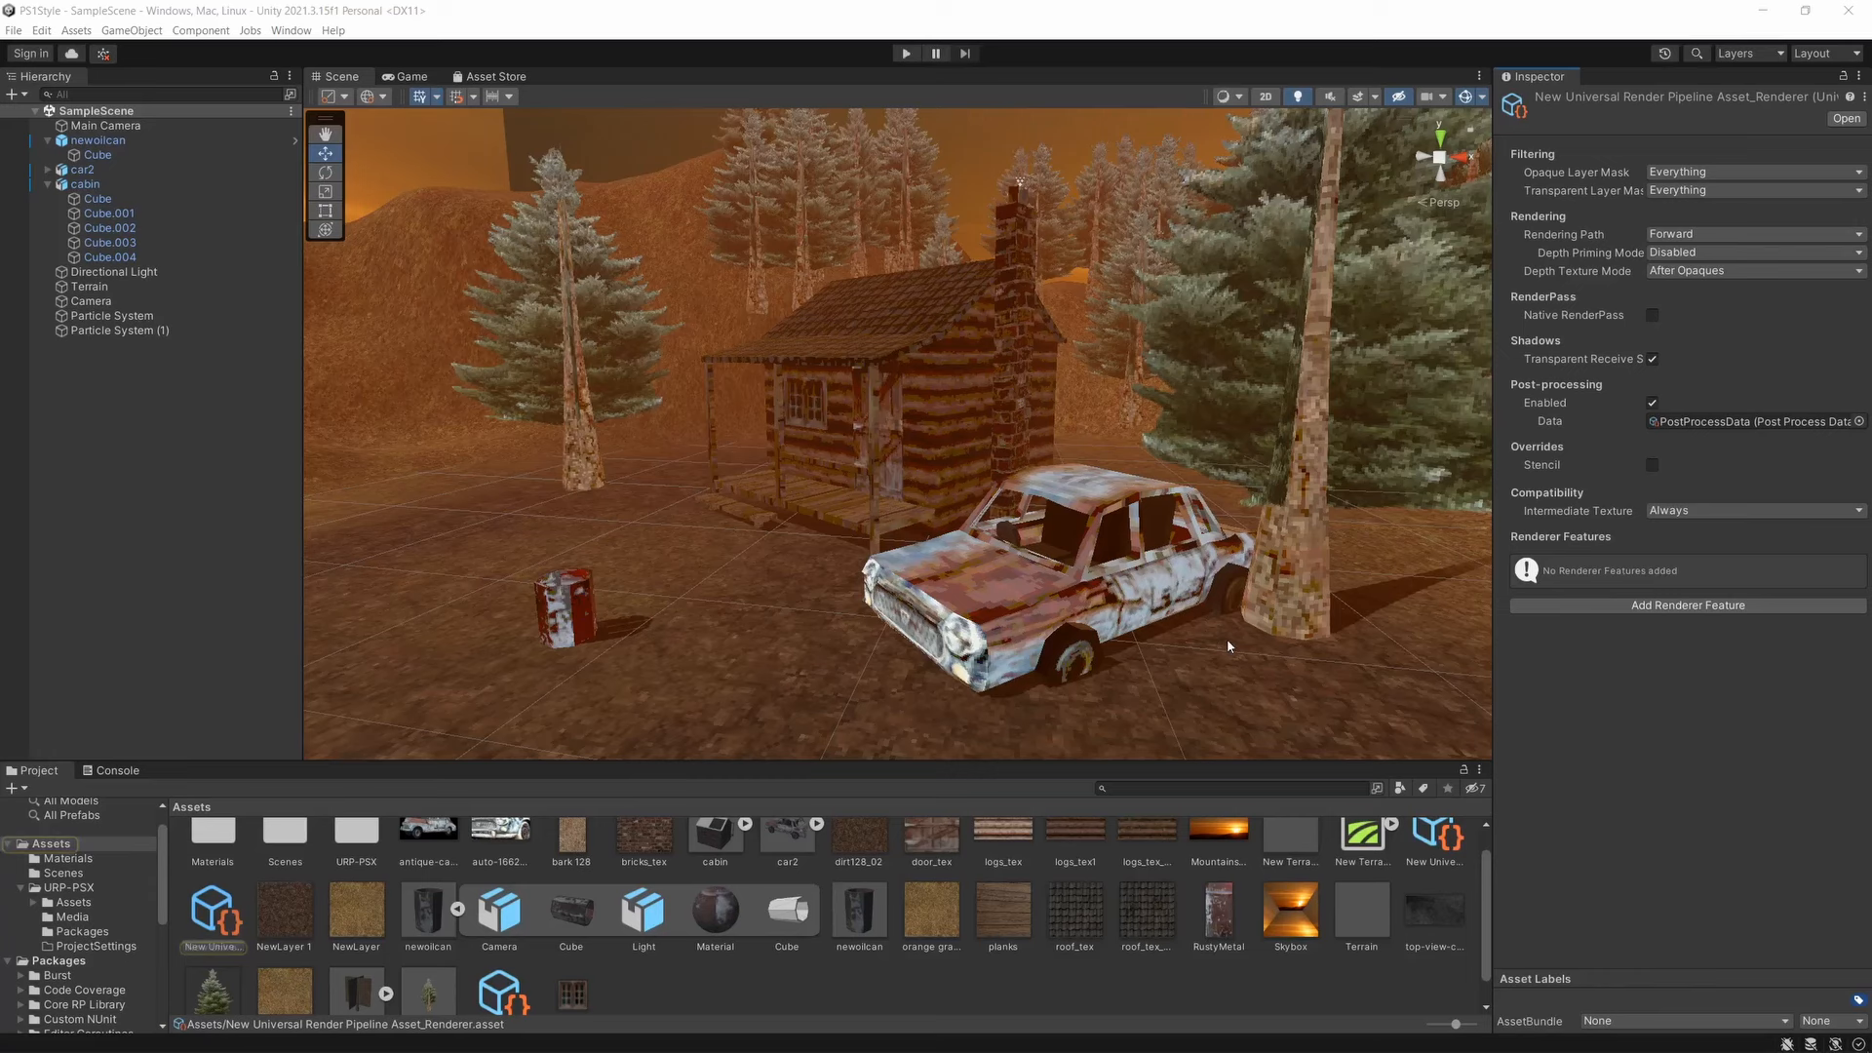
{"action": "mouse_move", "coordinate": [1636, 620]}
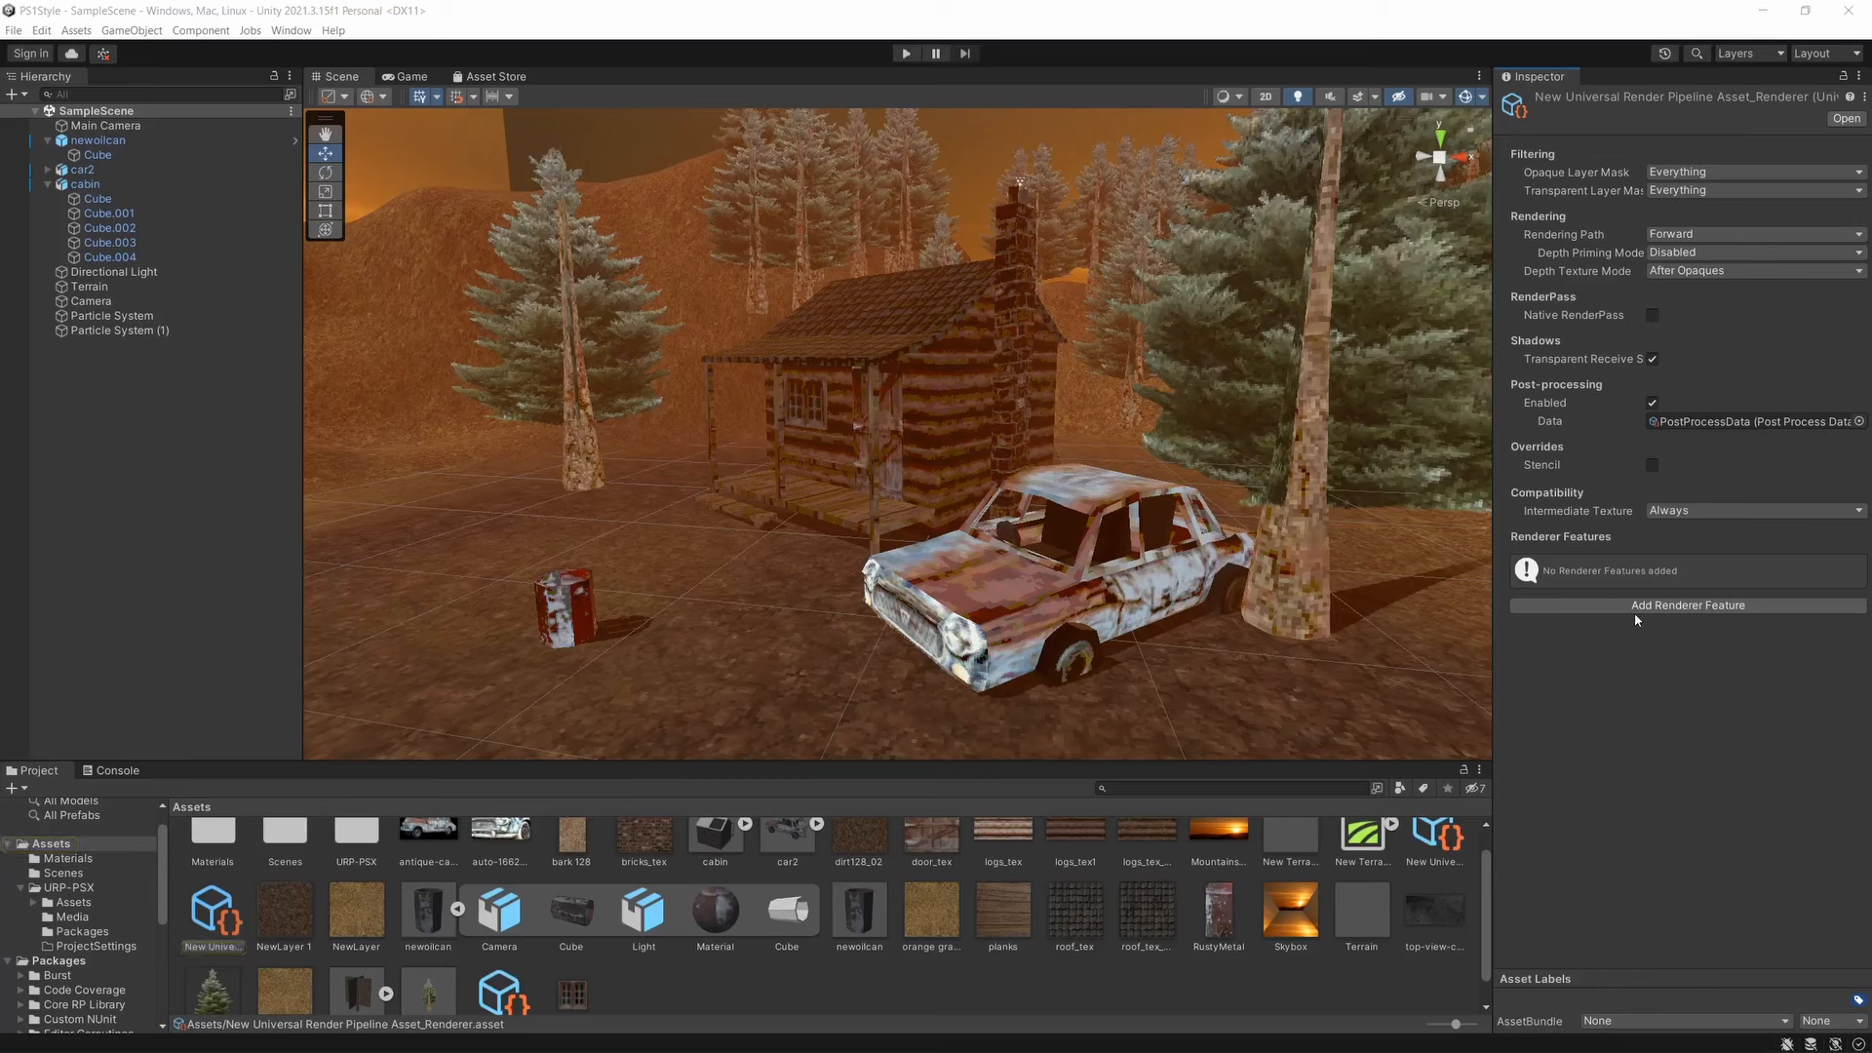
Add a Pixelation Render Feature to the URP renderer asset.
{"action": "left_click", "coordinate": [1685, 604]}
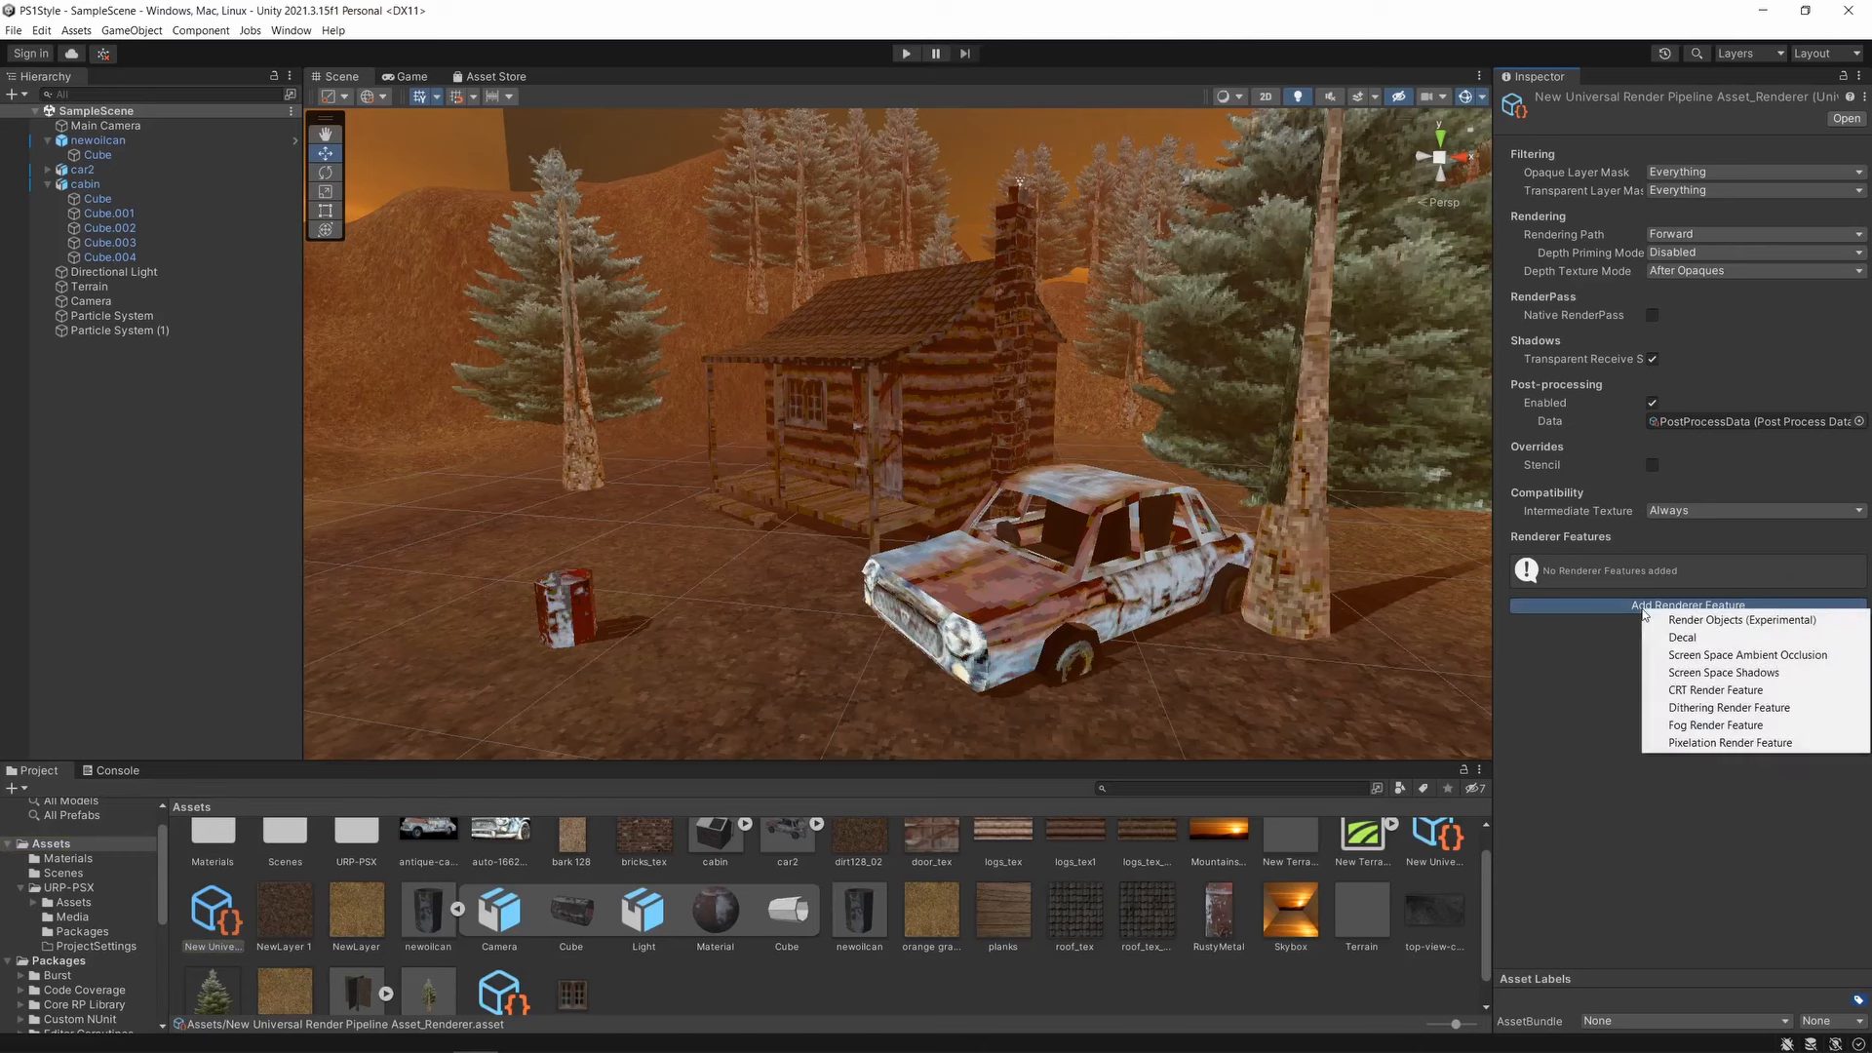
{"action": "mouse_move", "coordinate": [1720, 672]}
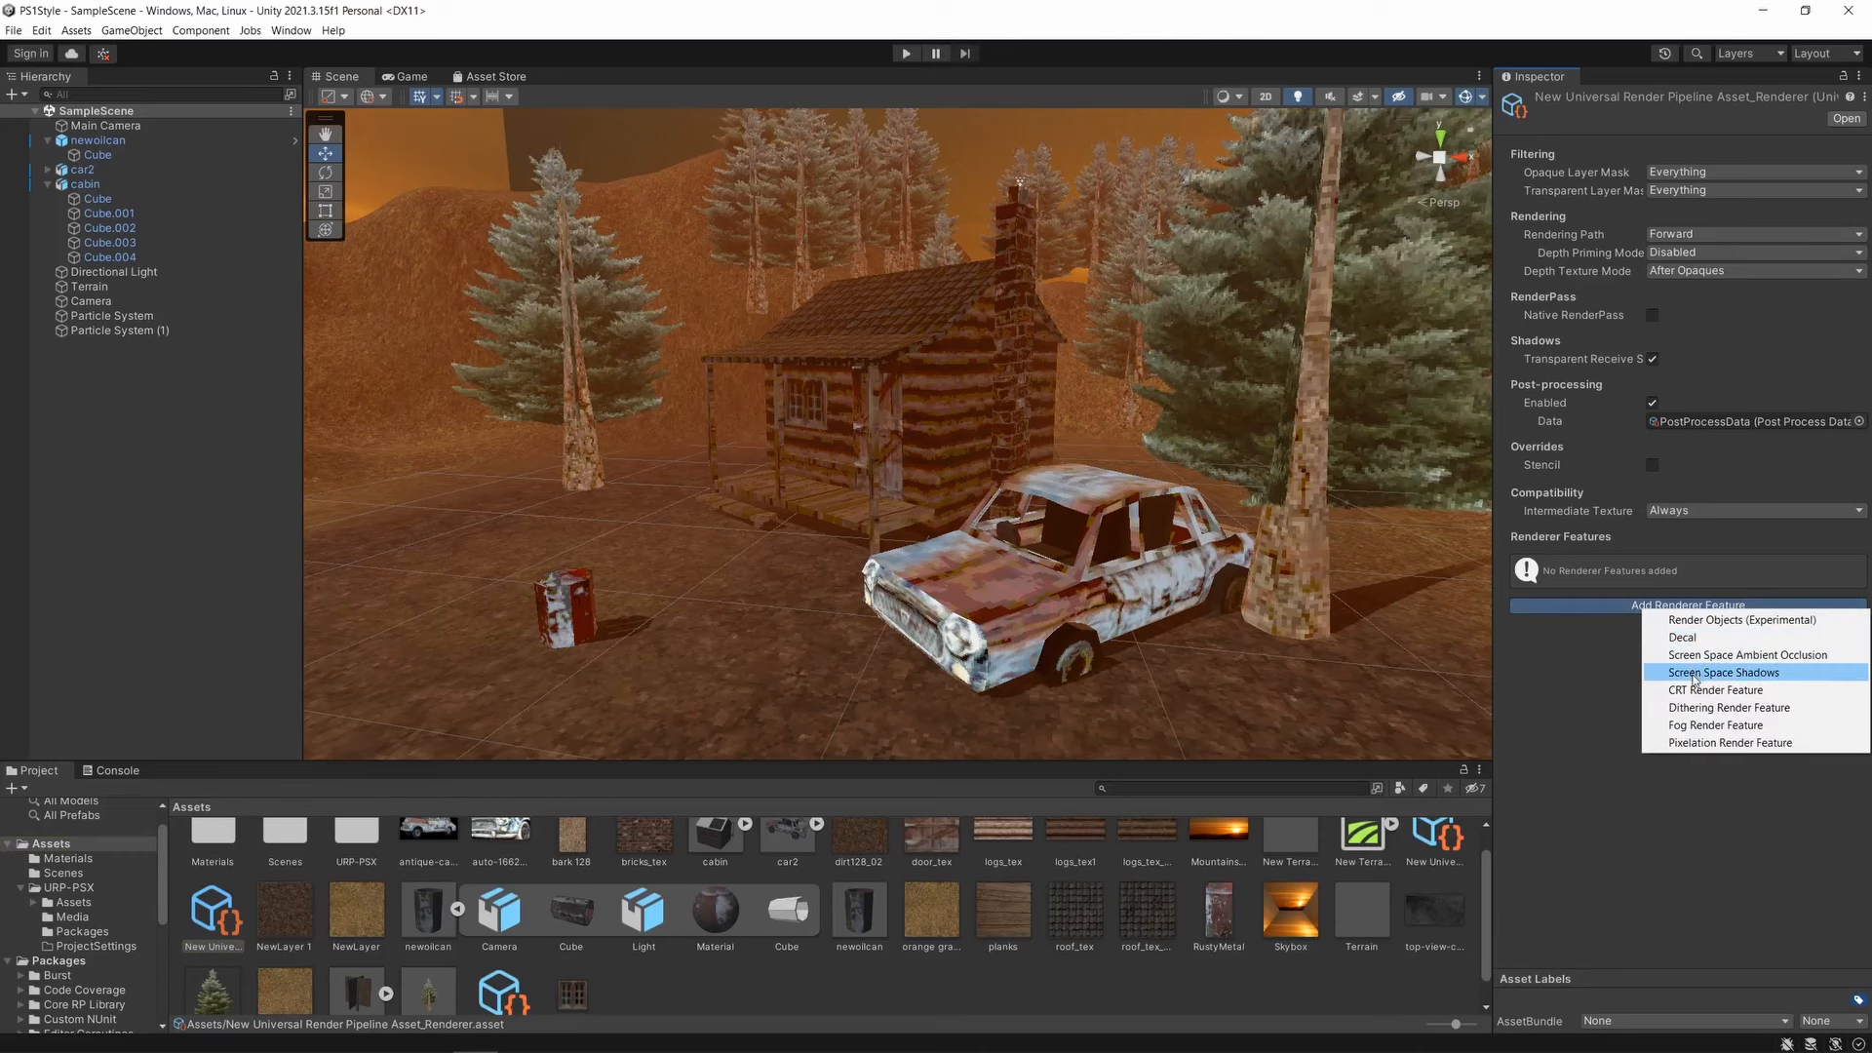
{"action": "mouse_move", "coordinate": [1725, 743]}
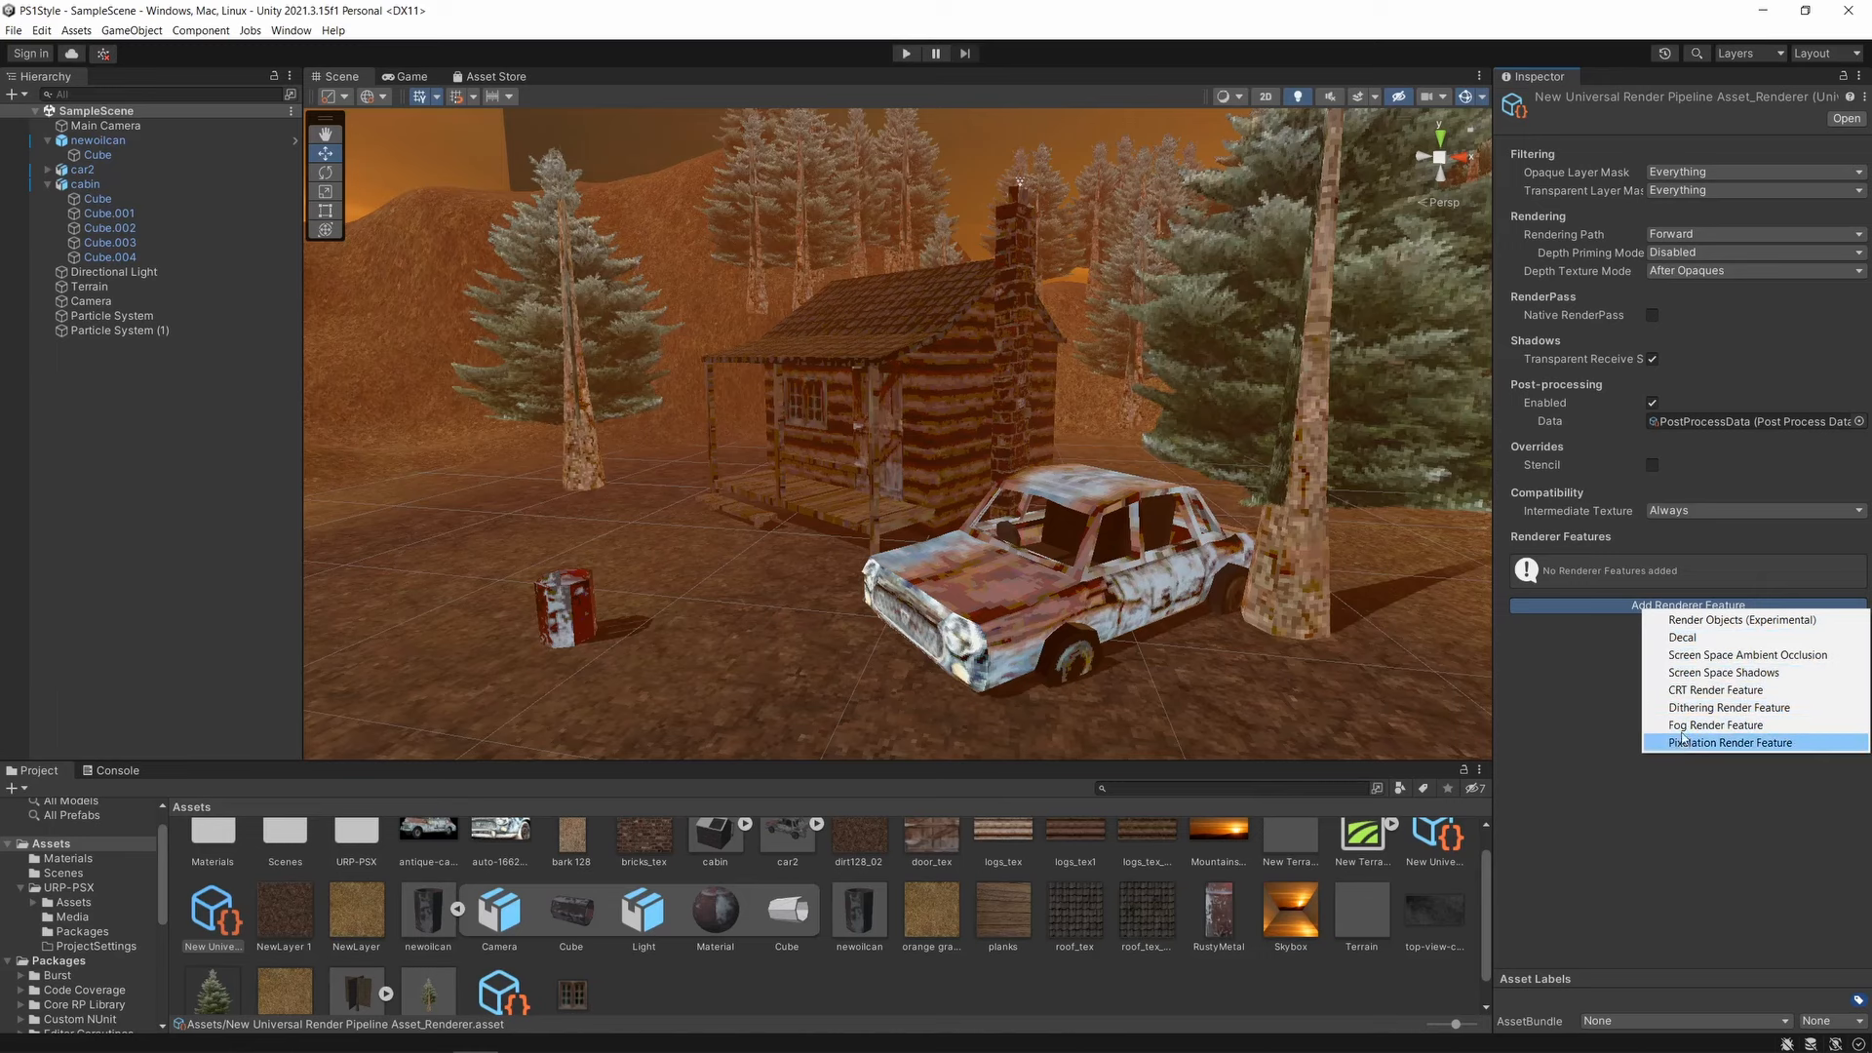
{"action": "mouse_move", "coordinate": [1683, 747]}
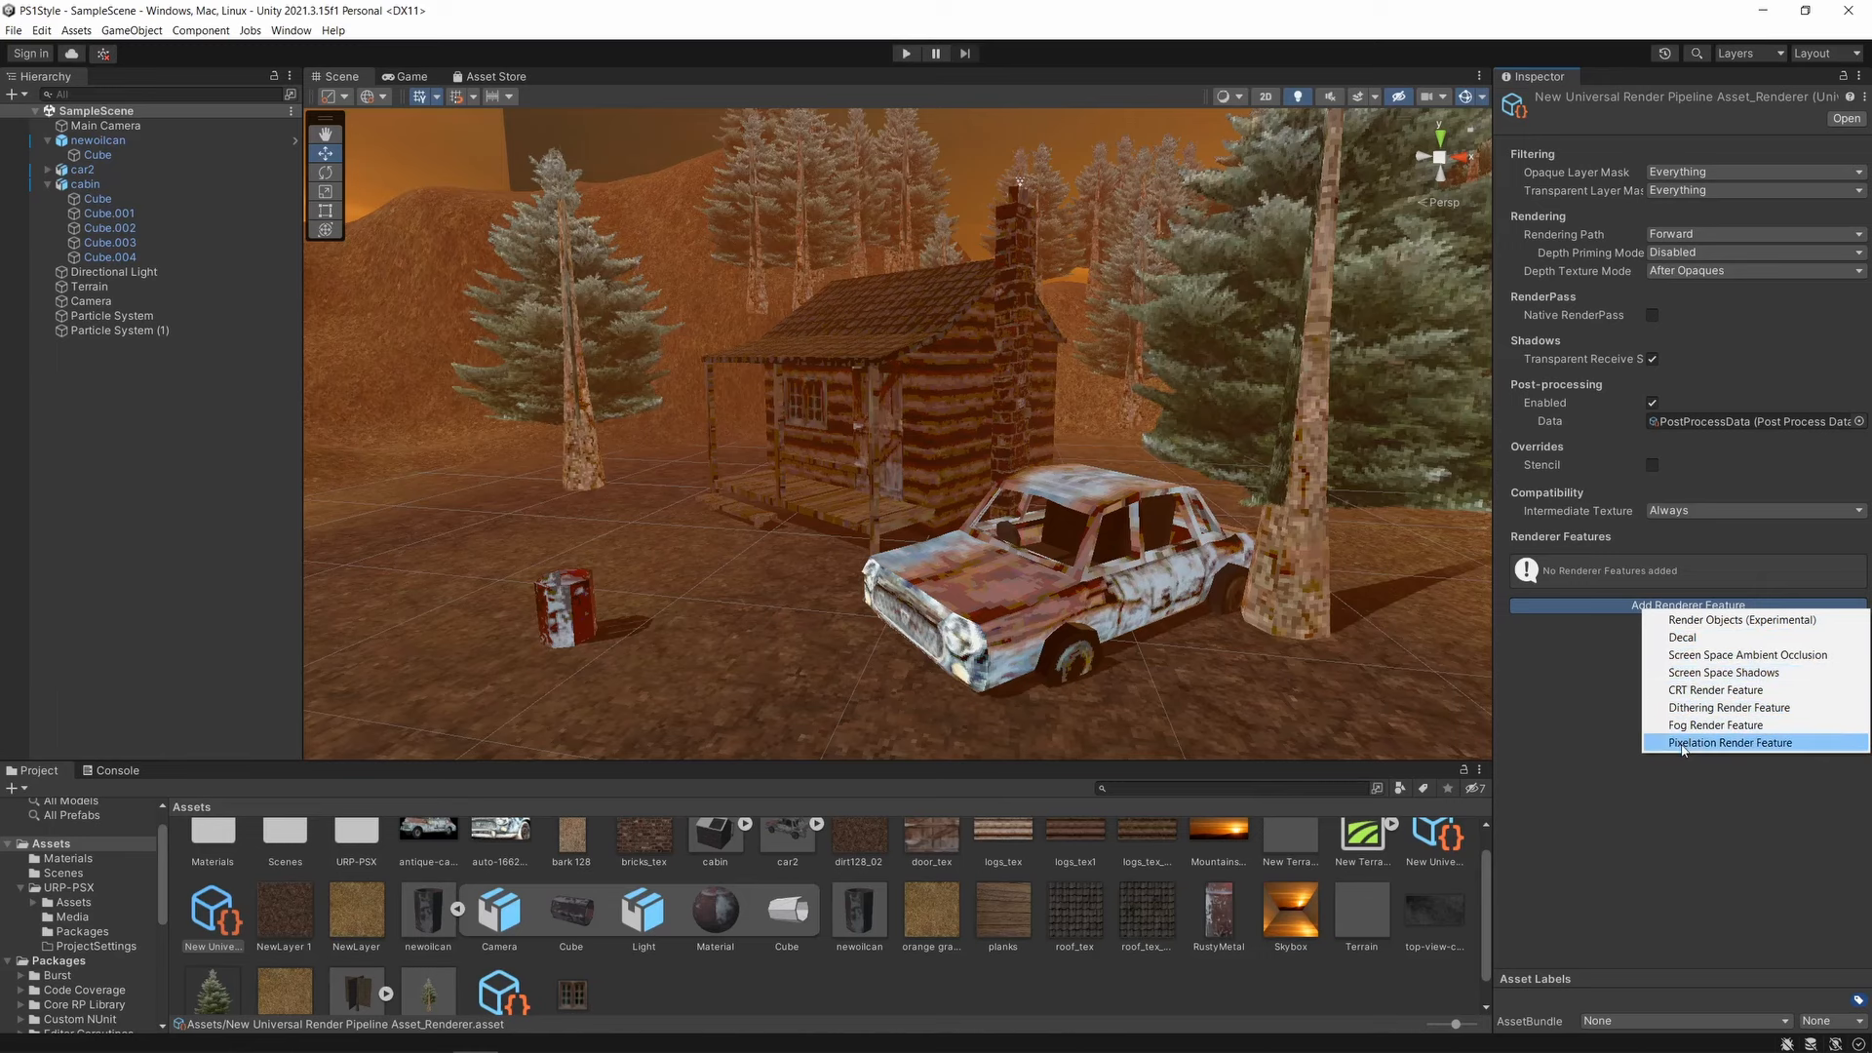
{"action": "left_click", "coordinate": [1726, 741]}
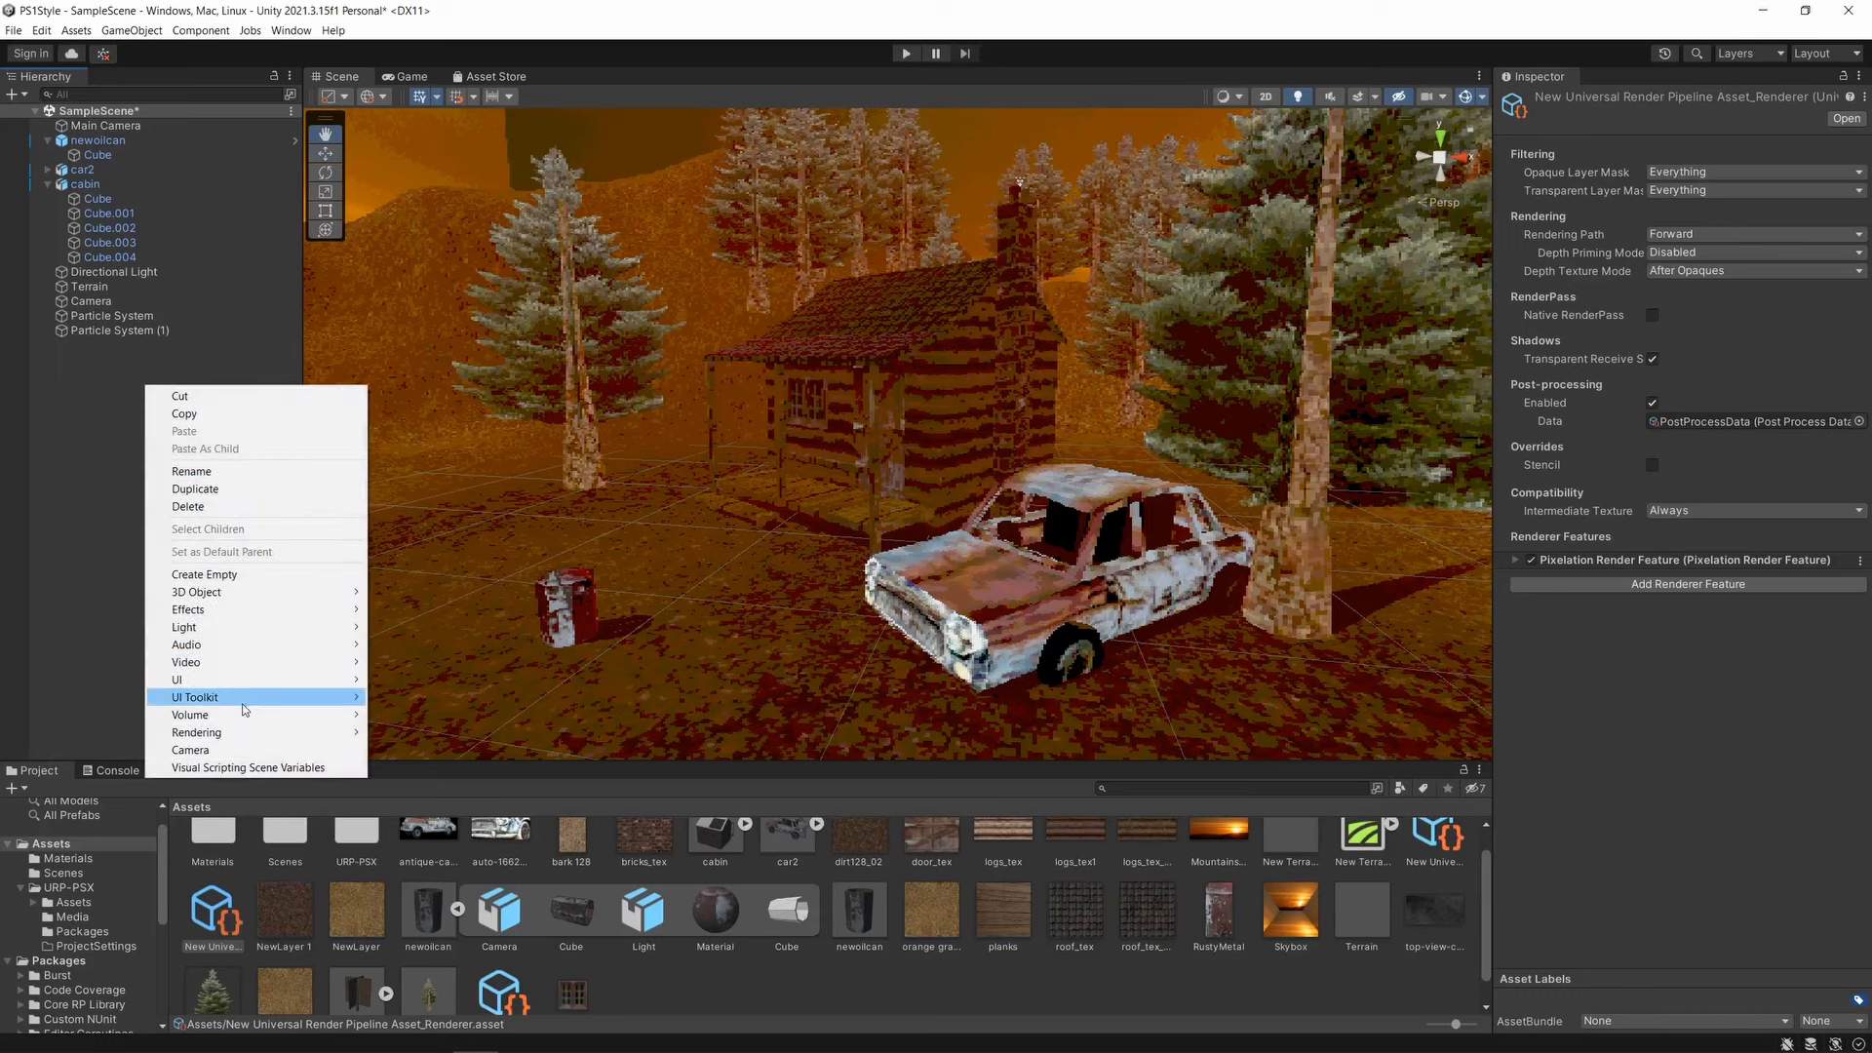
Create a Global Volume with a Pixelation override and raise its Width Pixelation value.
{"action": "left_click", "coordinate": [189, 715]}
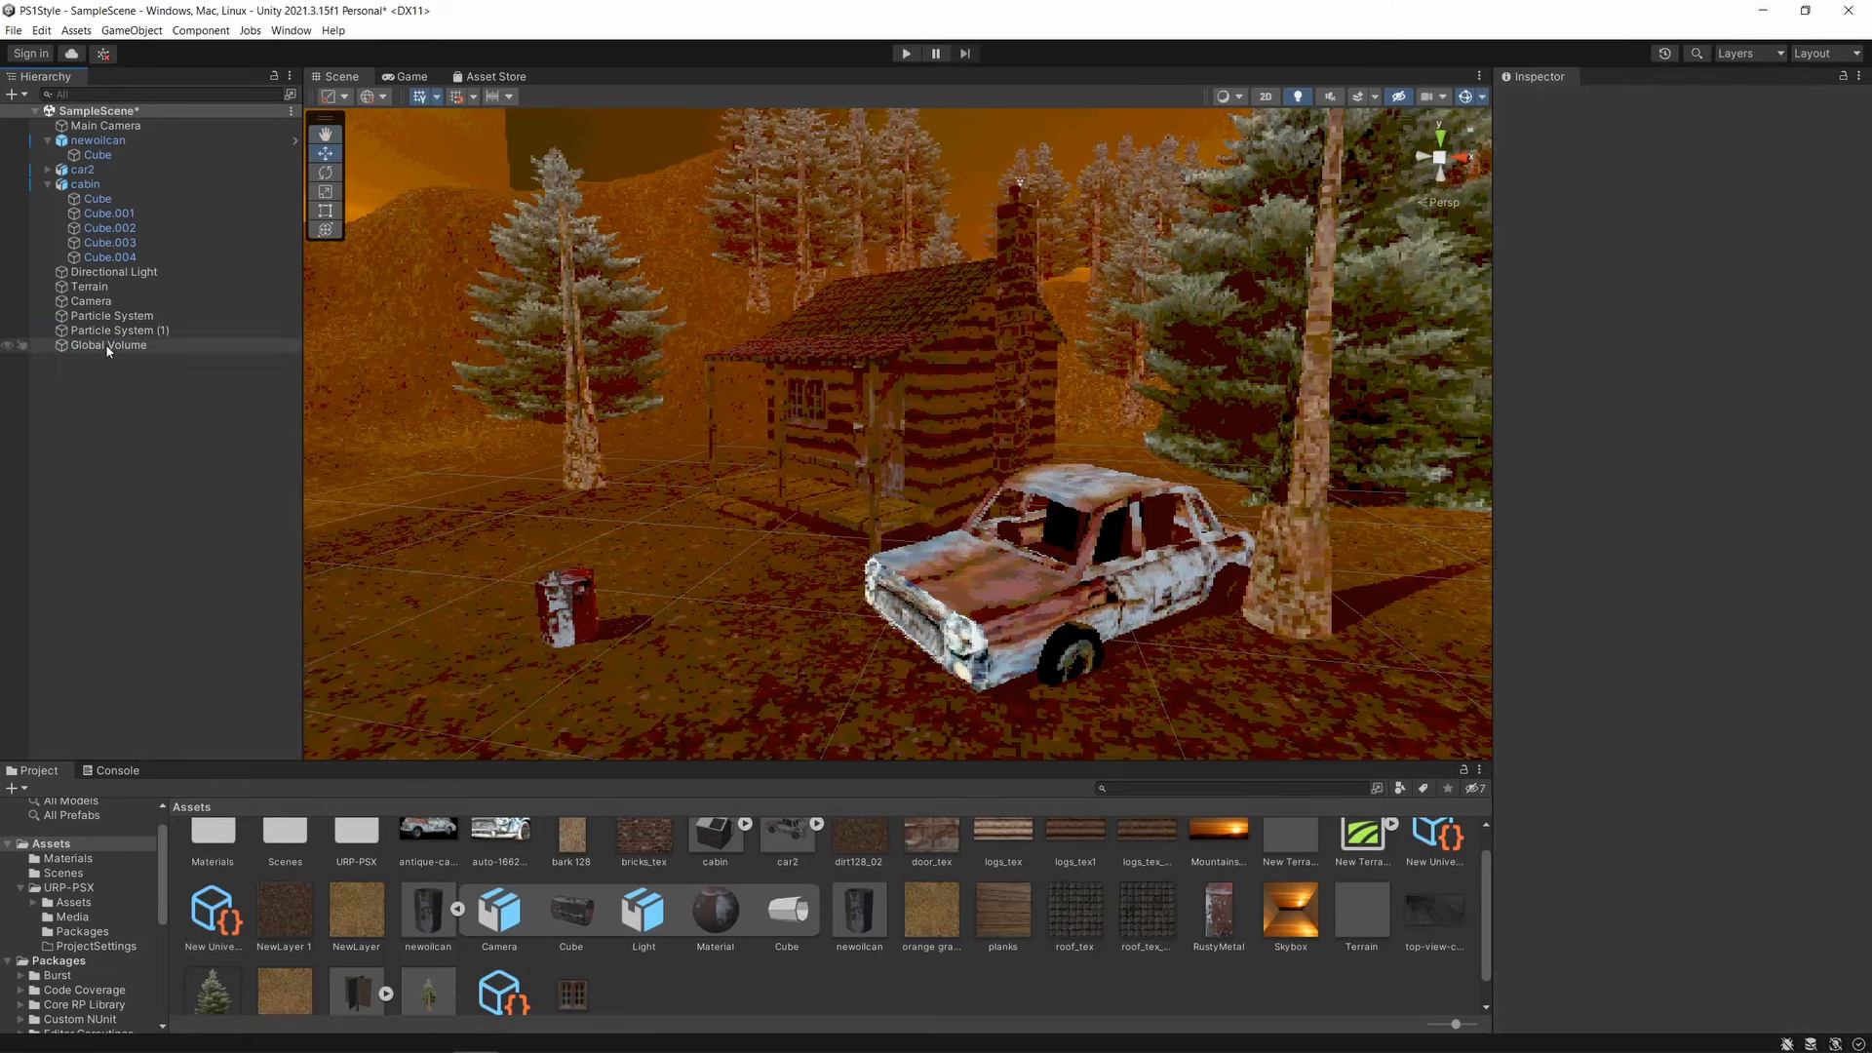
{"action": "left_click", "coordinate": [107, 345]}
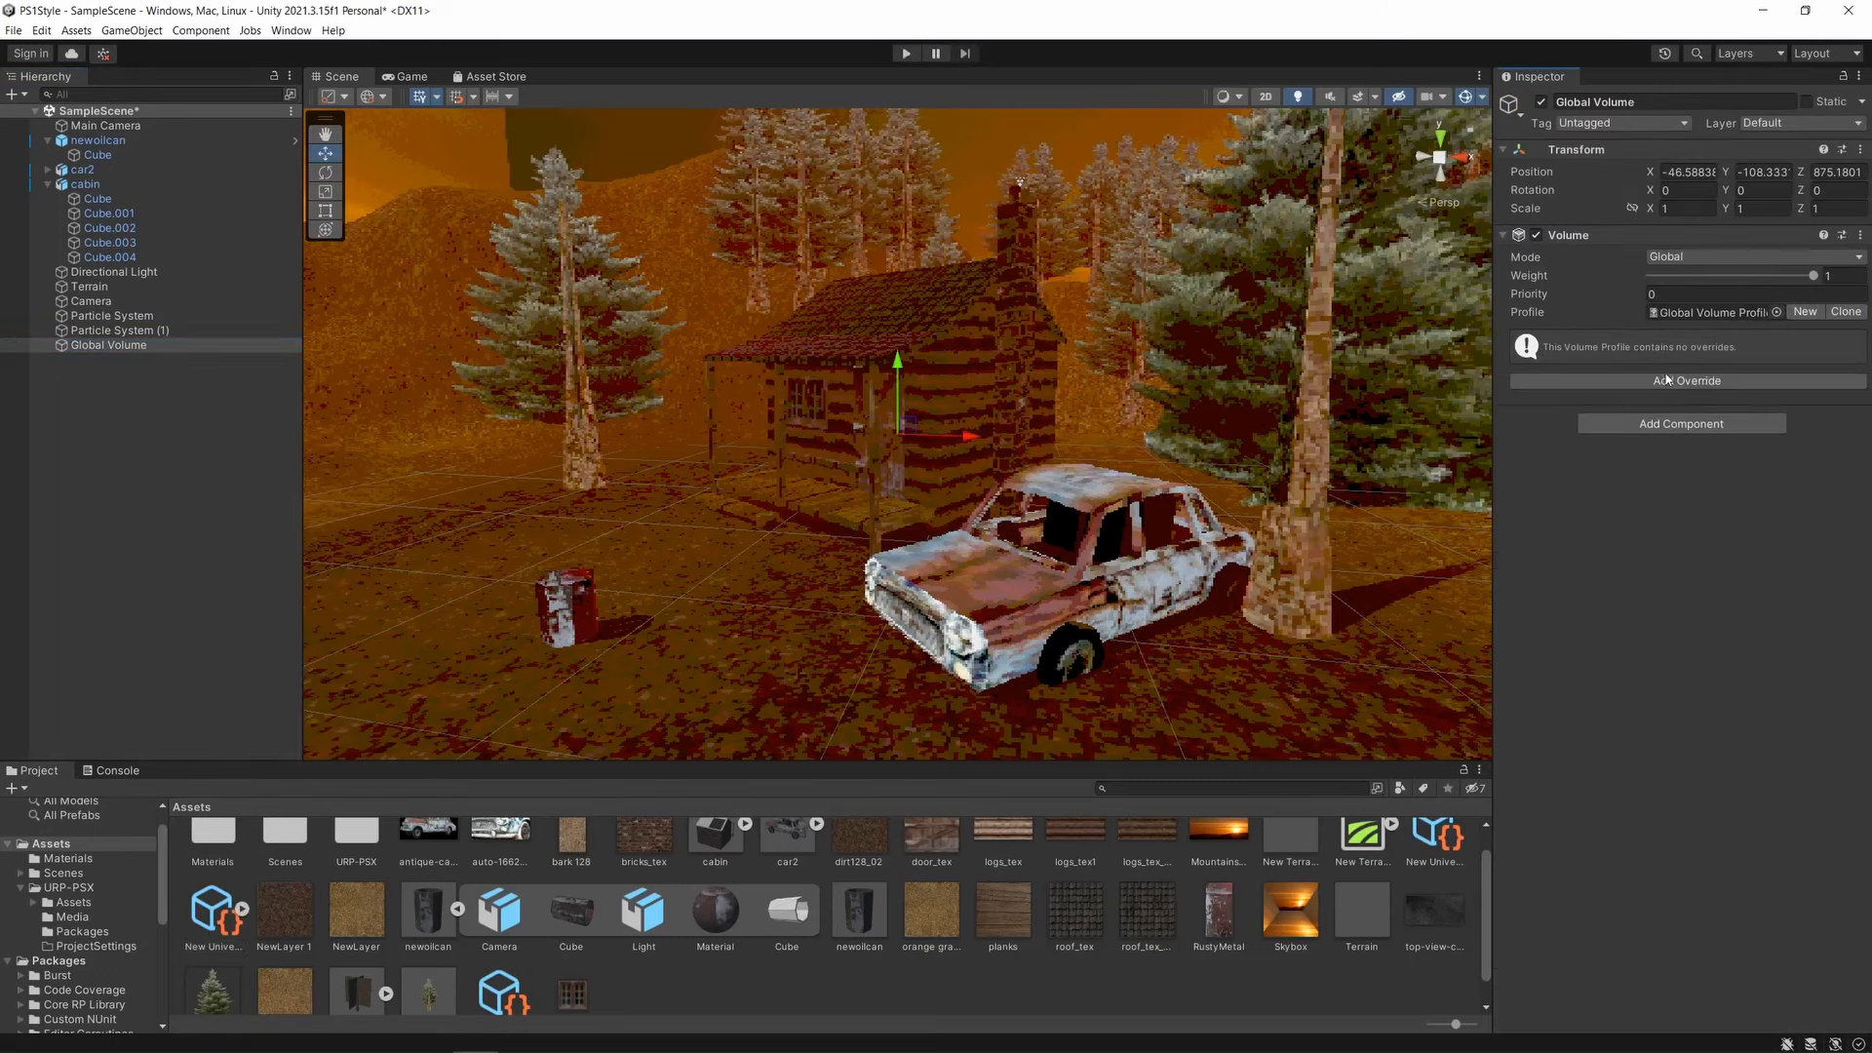
{"action": "left_click", "coordinate": [1684, 380]}
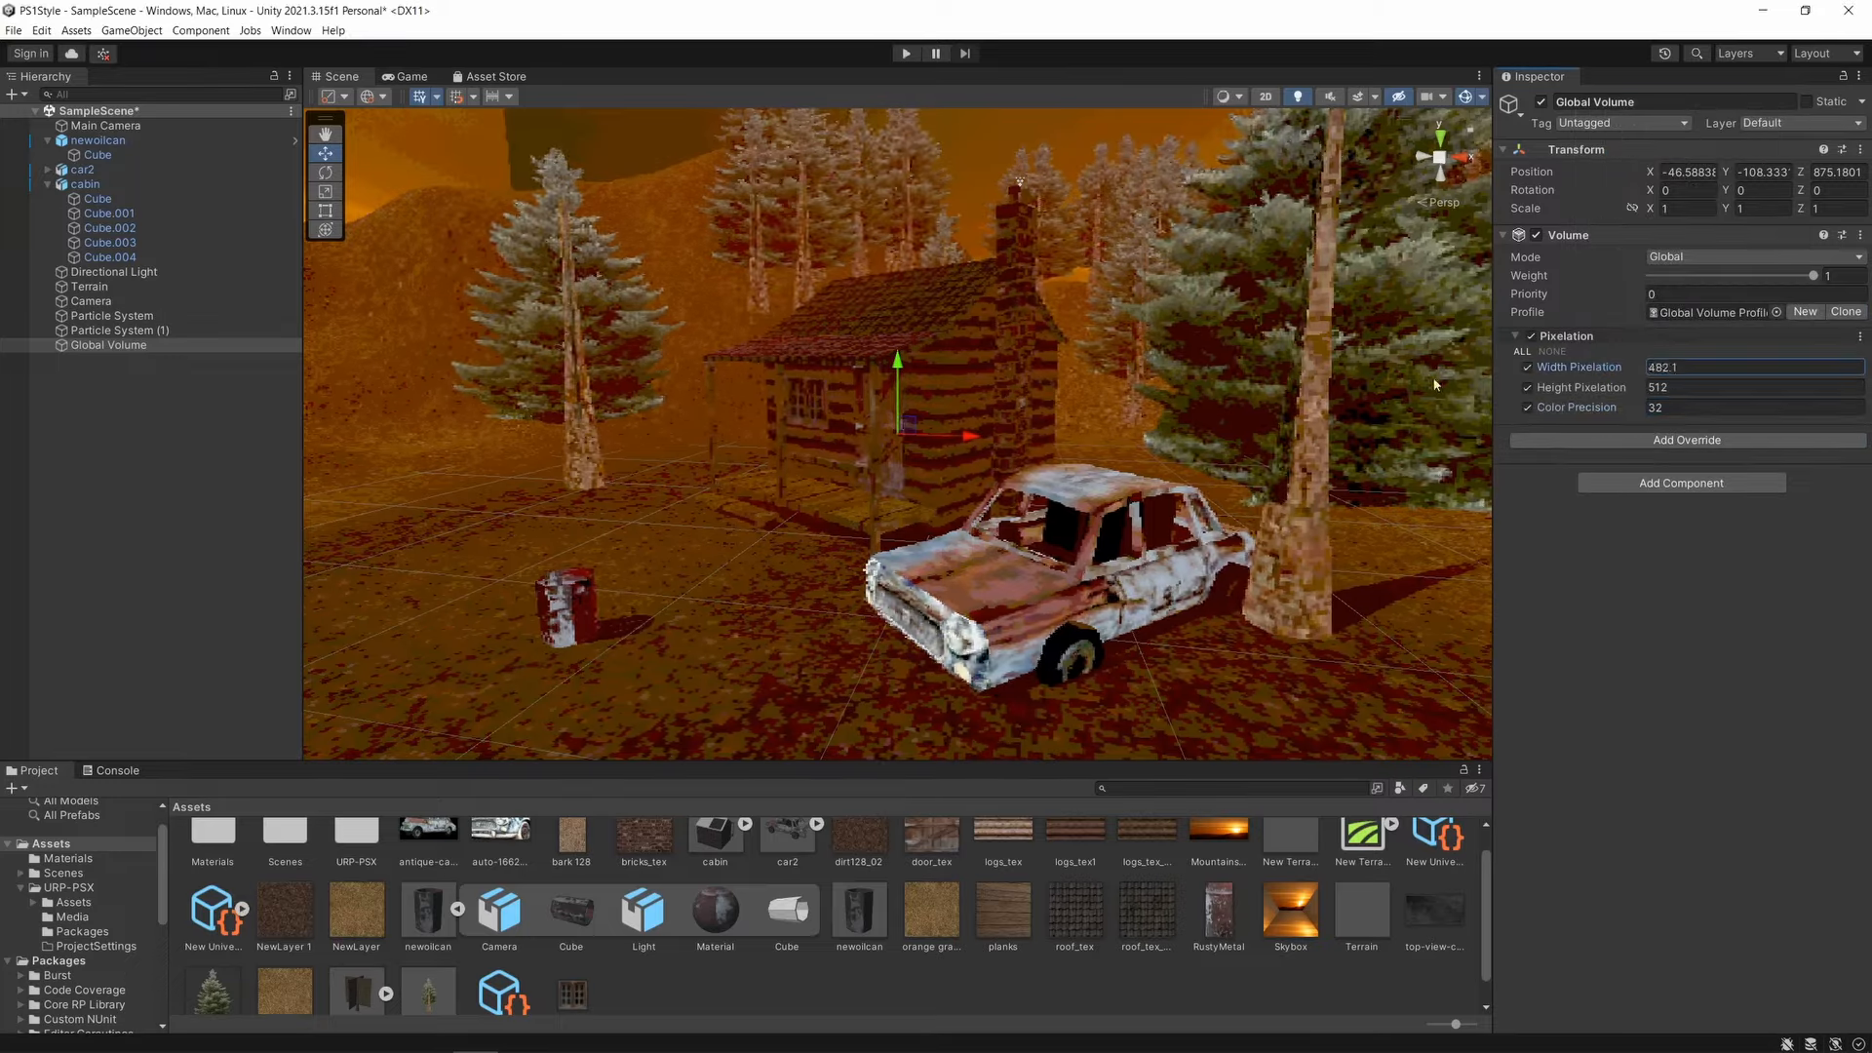
{"action": "left_click_drag", "start_coordinate": [1689, 367], "coordinate": [1749, 367]}
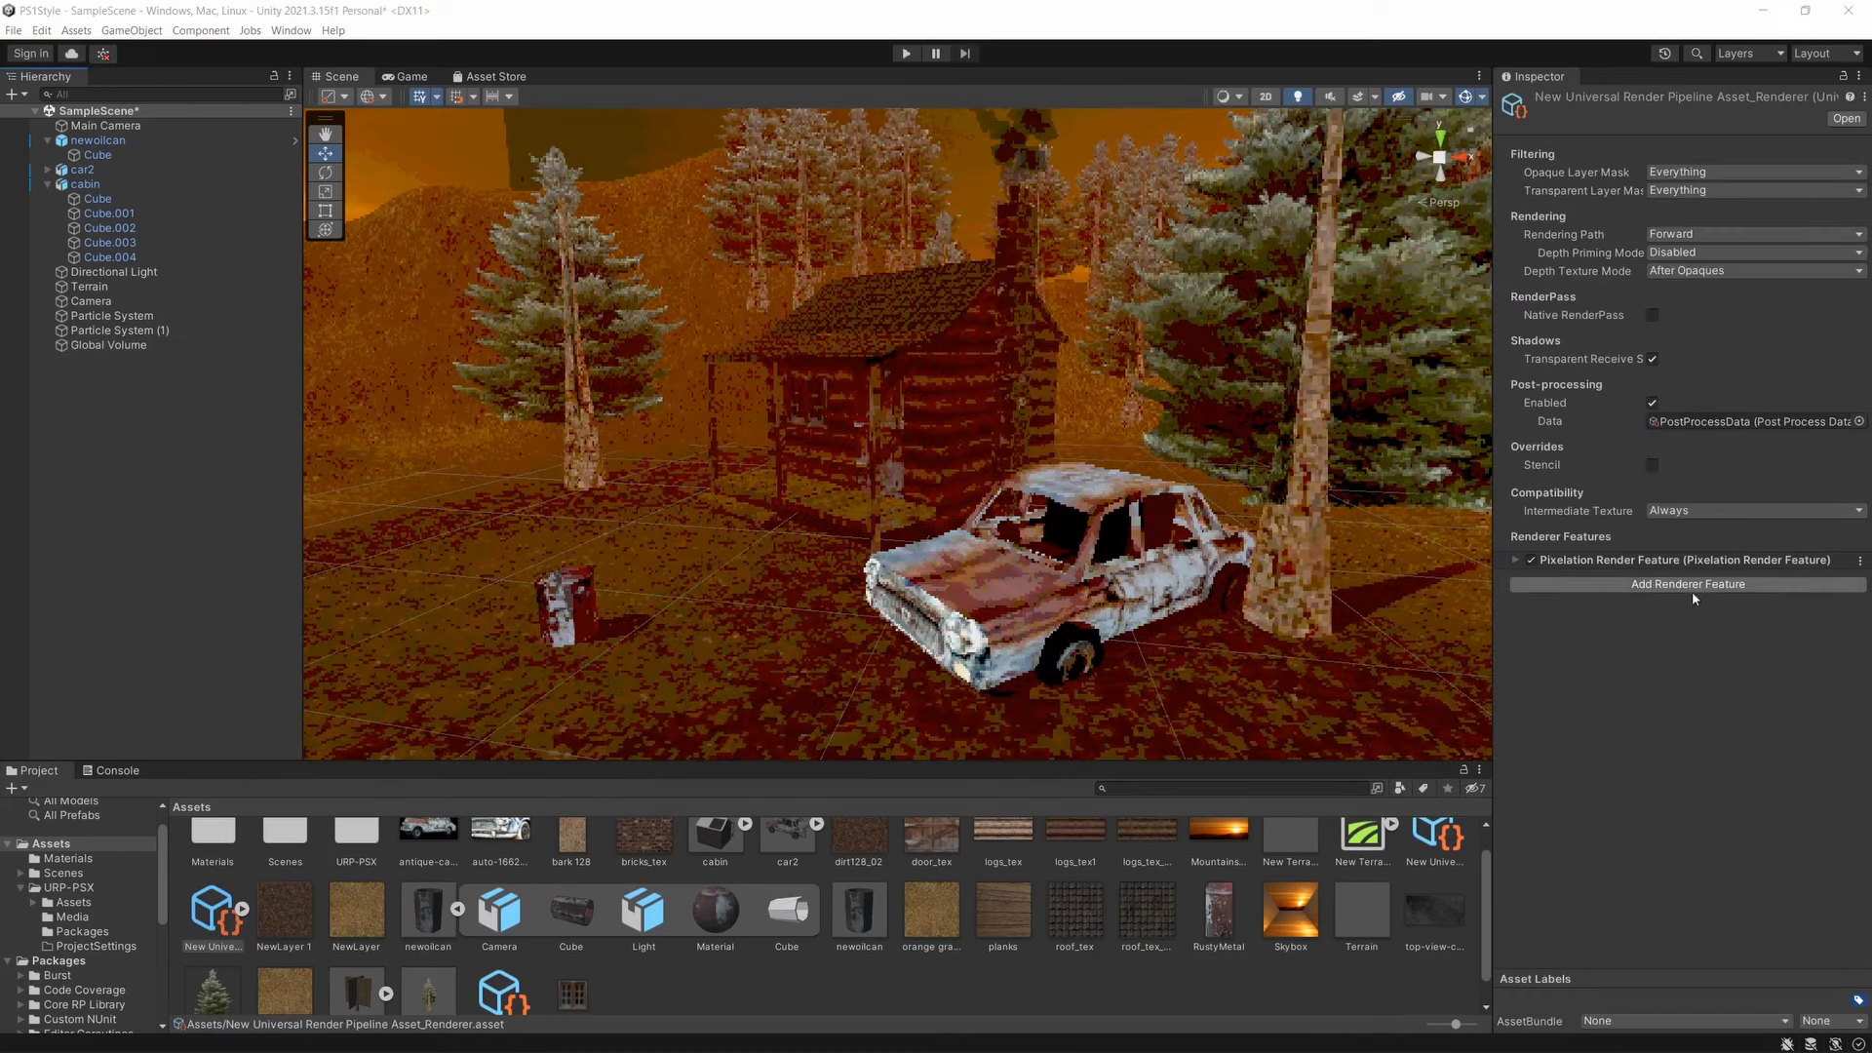
Add a Dithering Render Feature to the renderer and a Dithering override on the Global Volume.
{"action": "left_click", "coordinate": [1687, 583]}
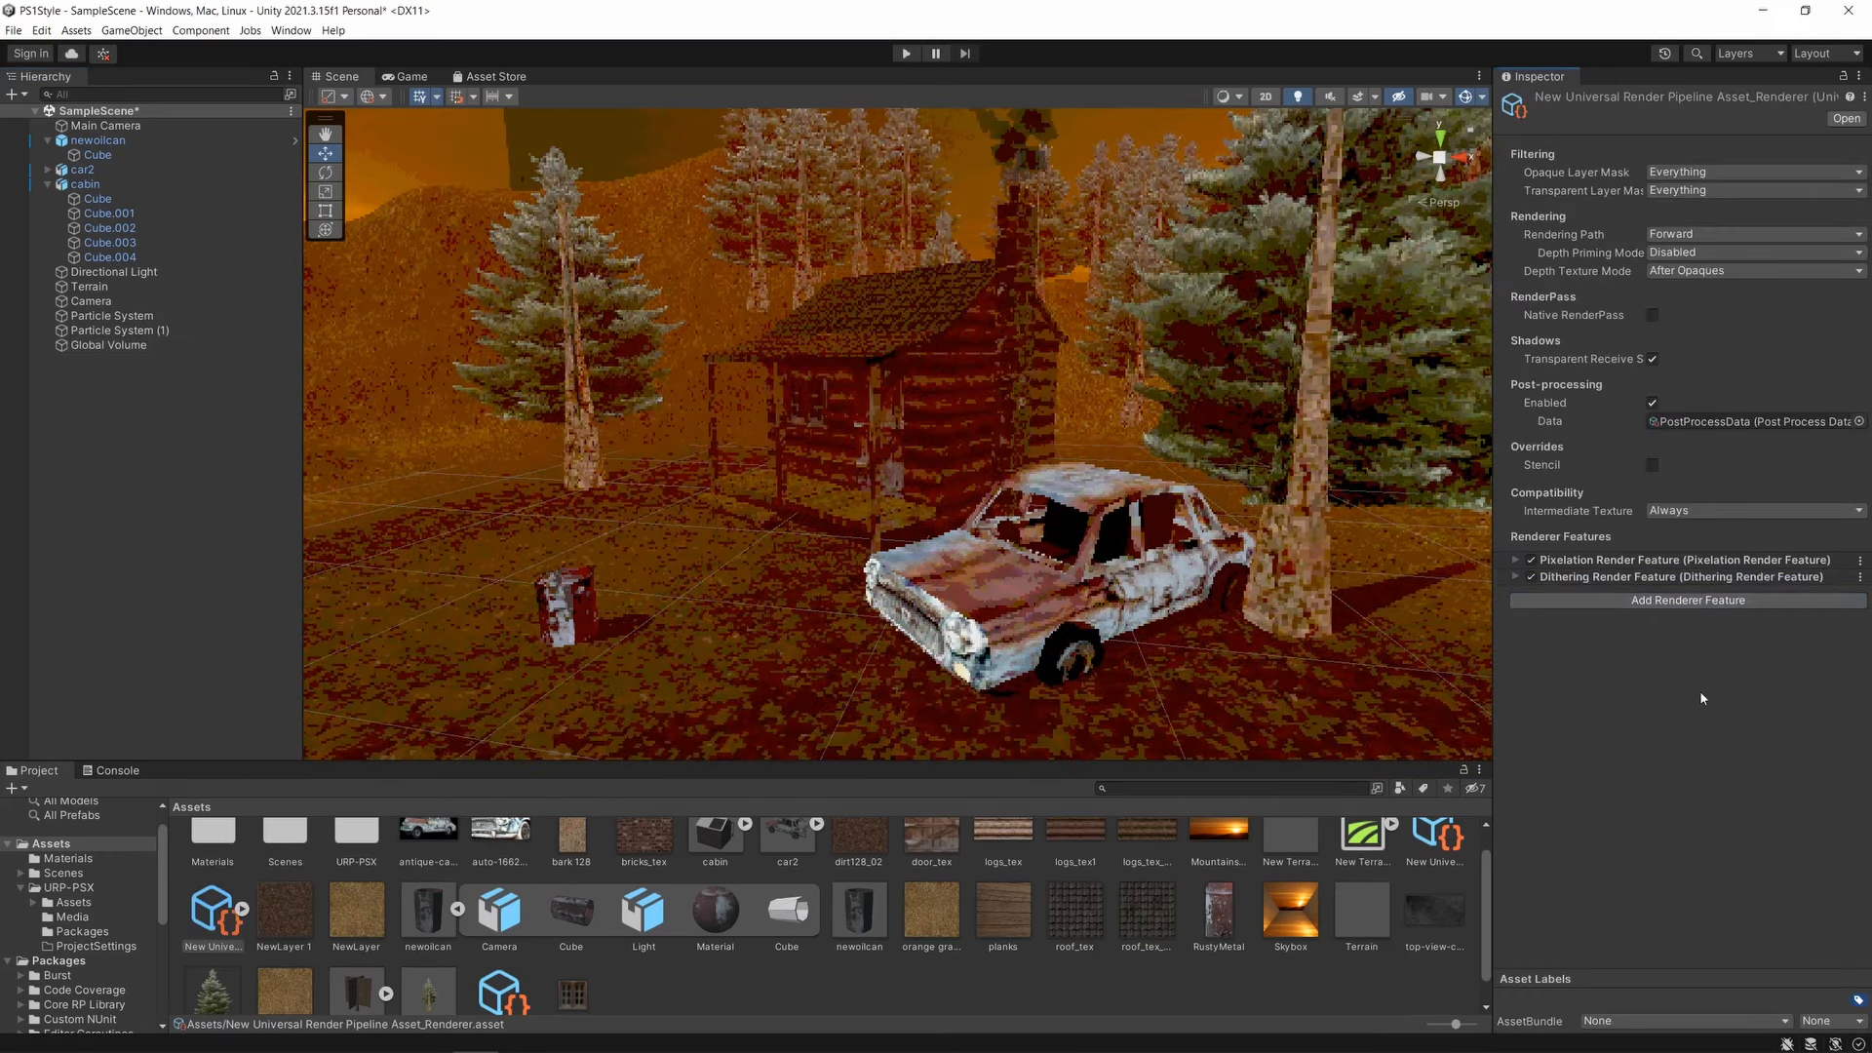
{"action": "left_click", "coordinate": [107, 345]}
{"action": "type", "text": "di"}
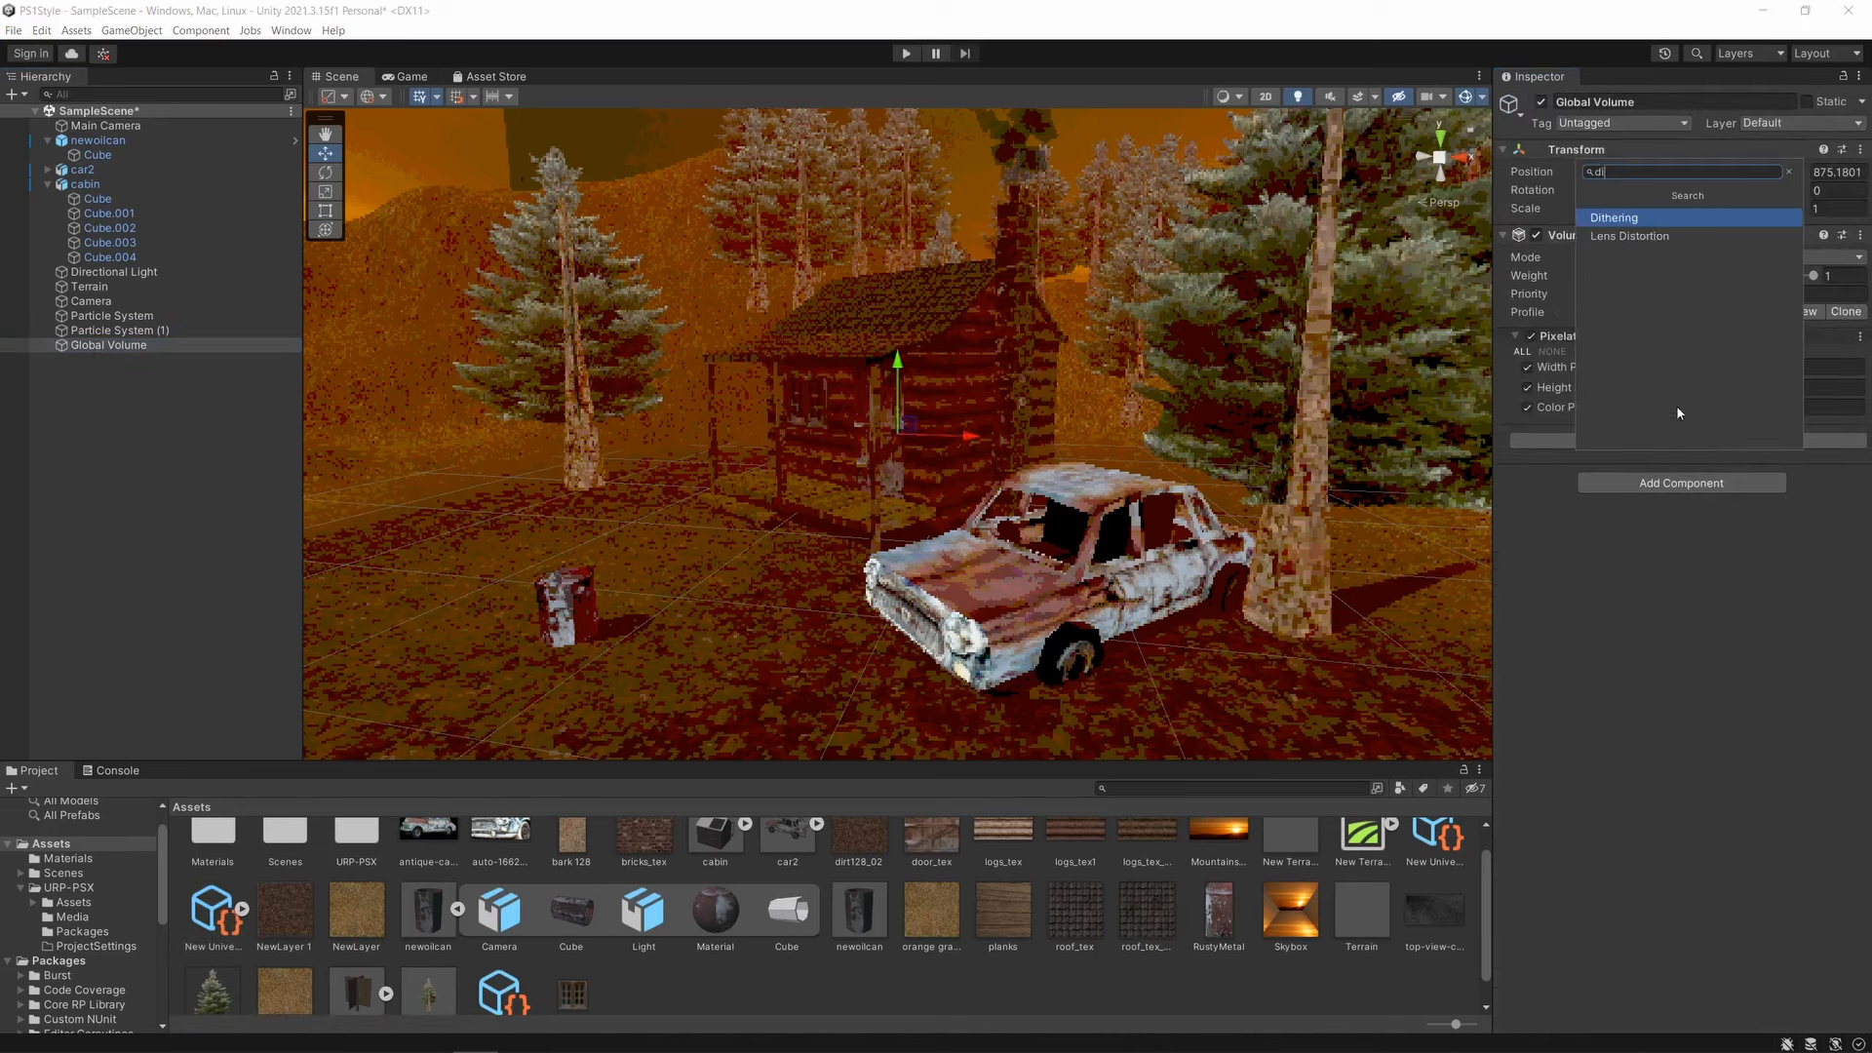
{"action": "left_click", "coordinate": [1615, 217]}
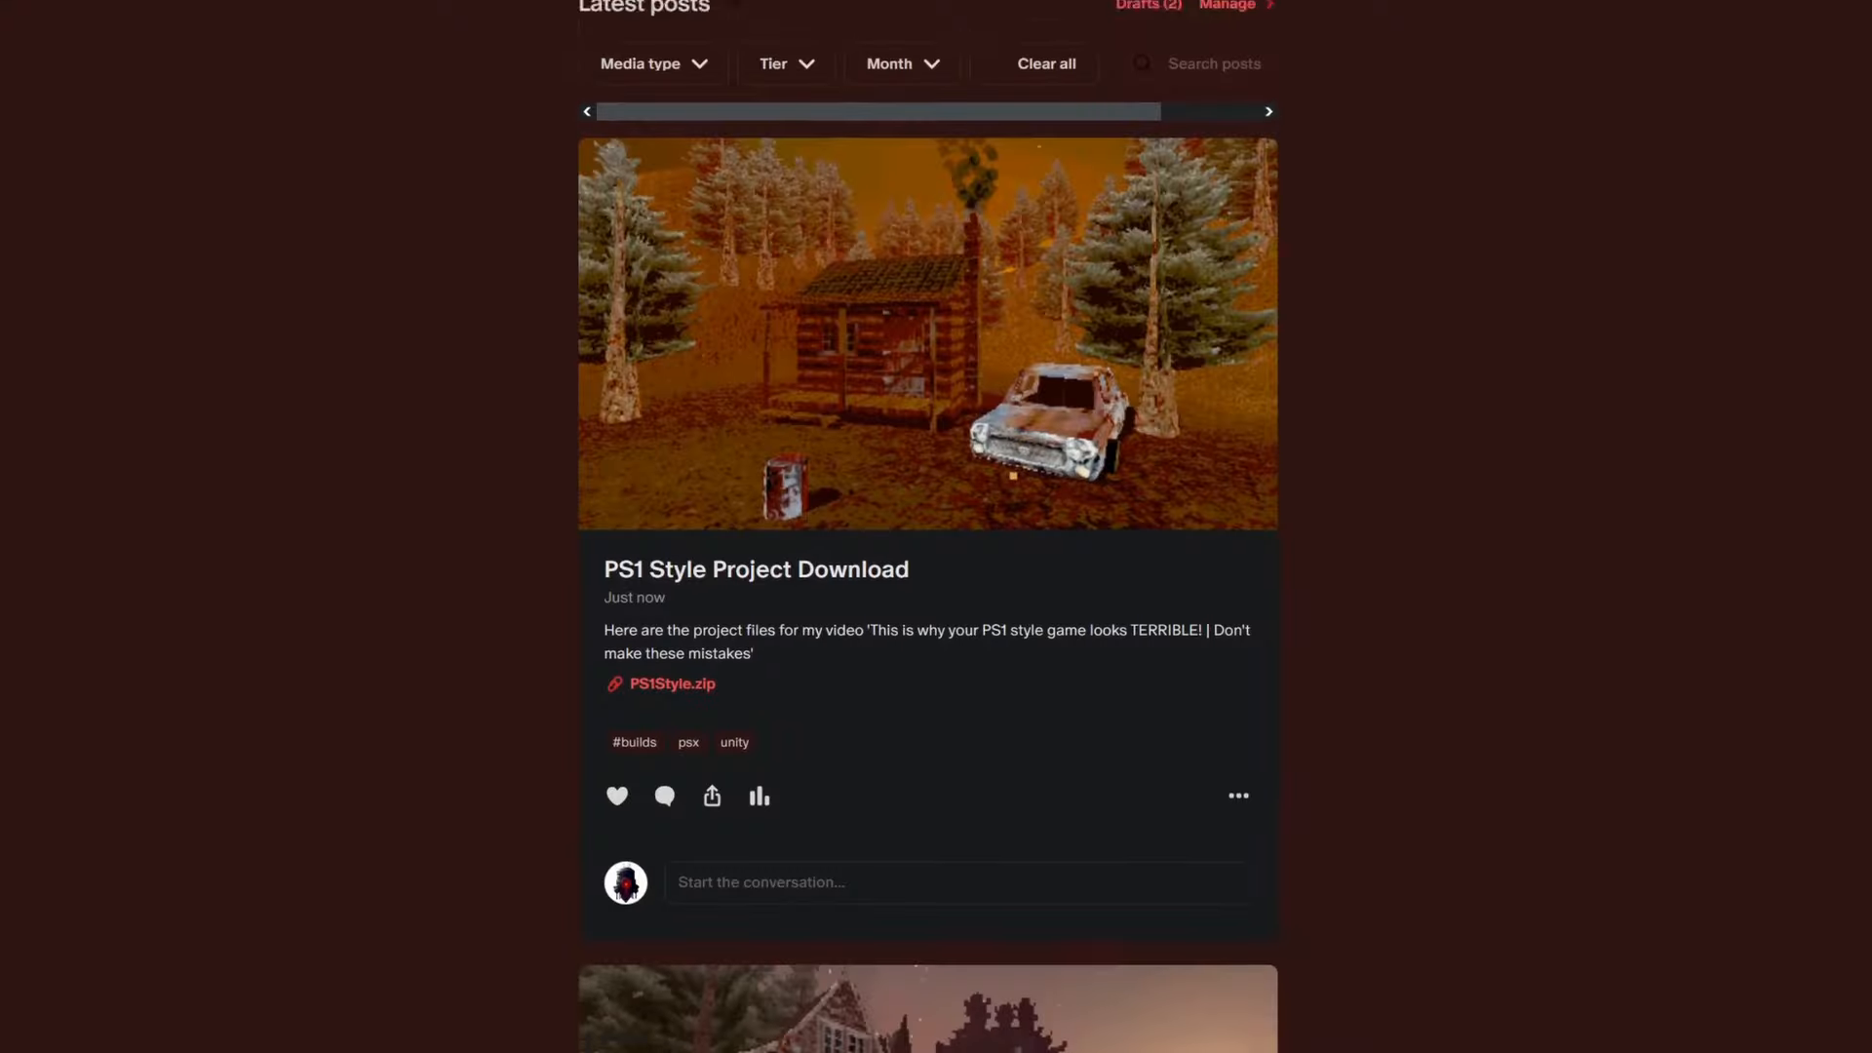
{"action": "scroll", "scroll_direction": "down", "scroll_amount": 3}
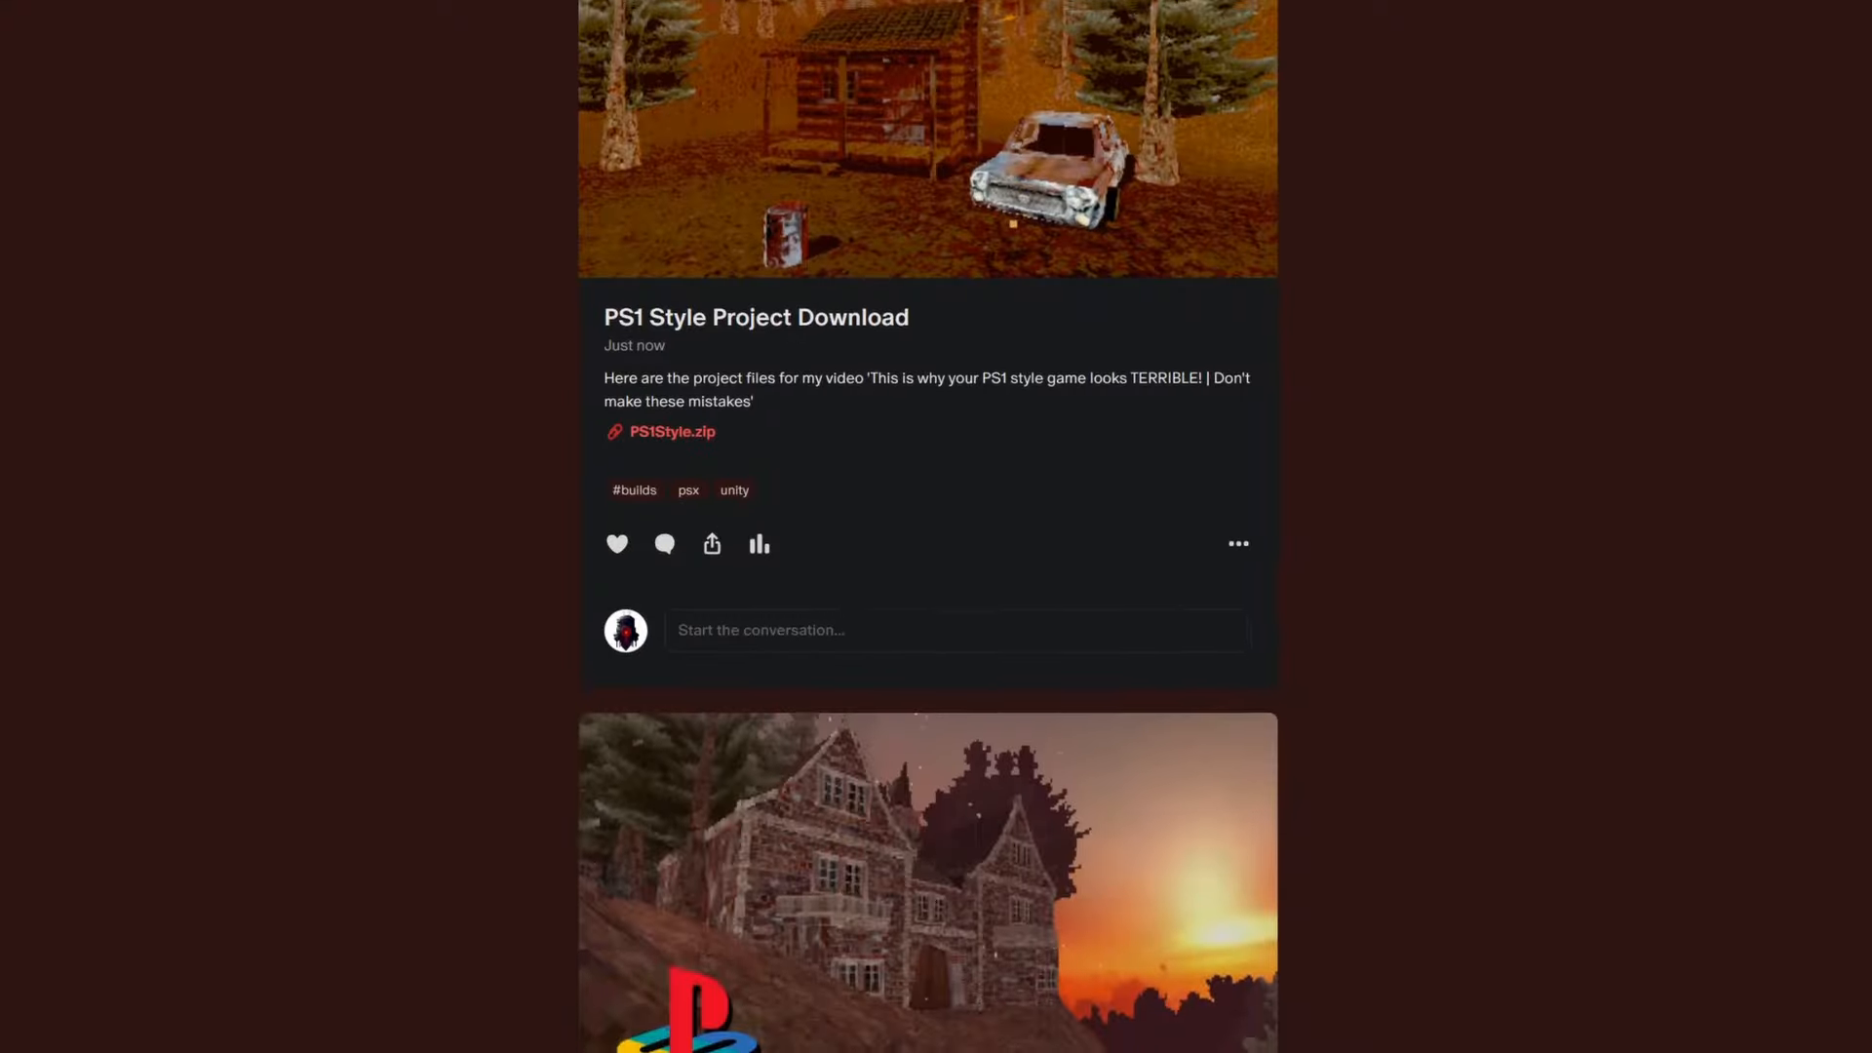
{"action": "scroll", "scroll_direction": "down", "scroll_amount": 3}
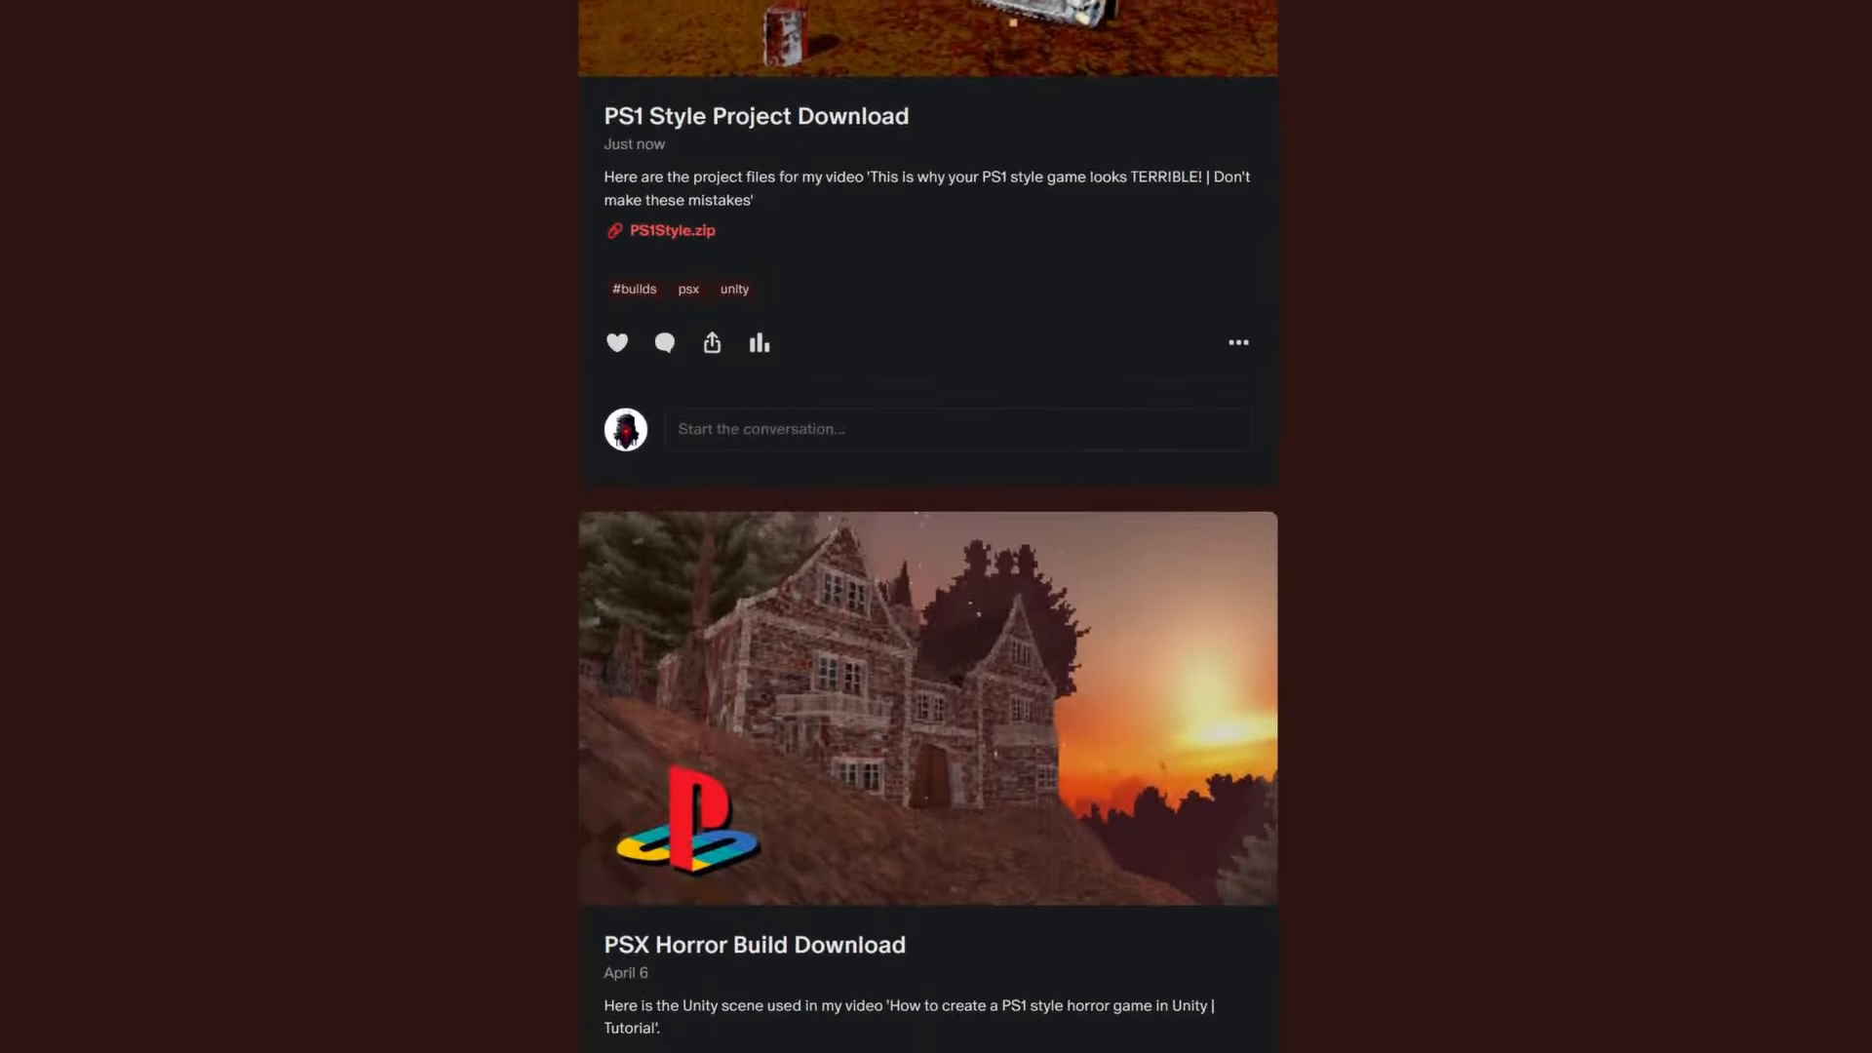
{"action": "scroll", "scroll_direction": "down", "scroll_amount": 3}
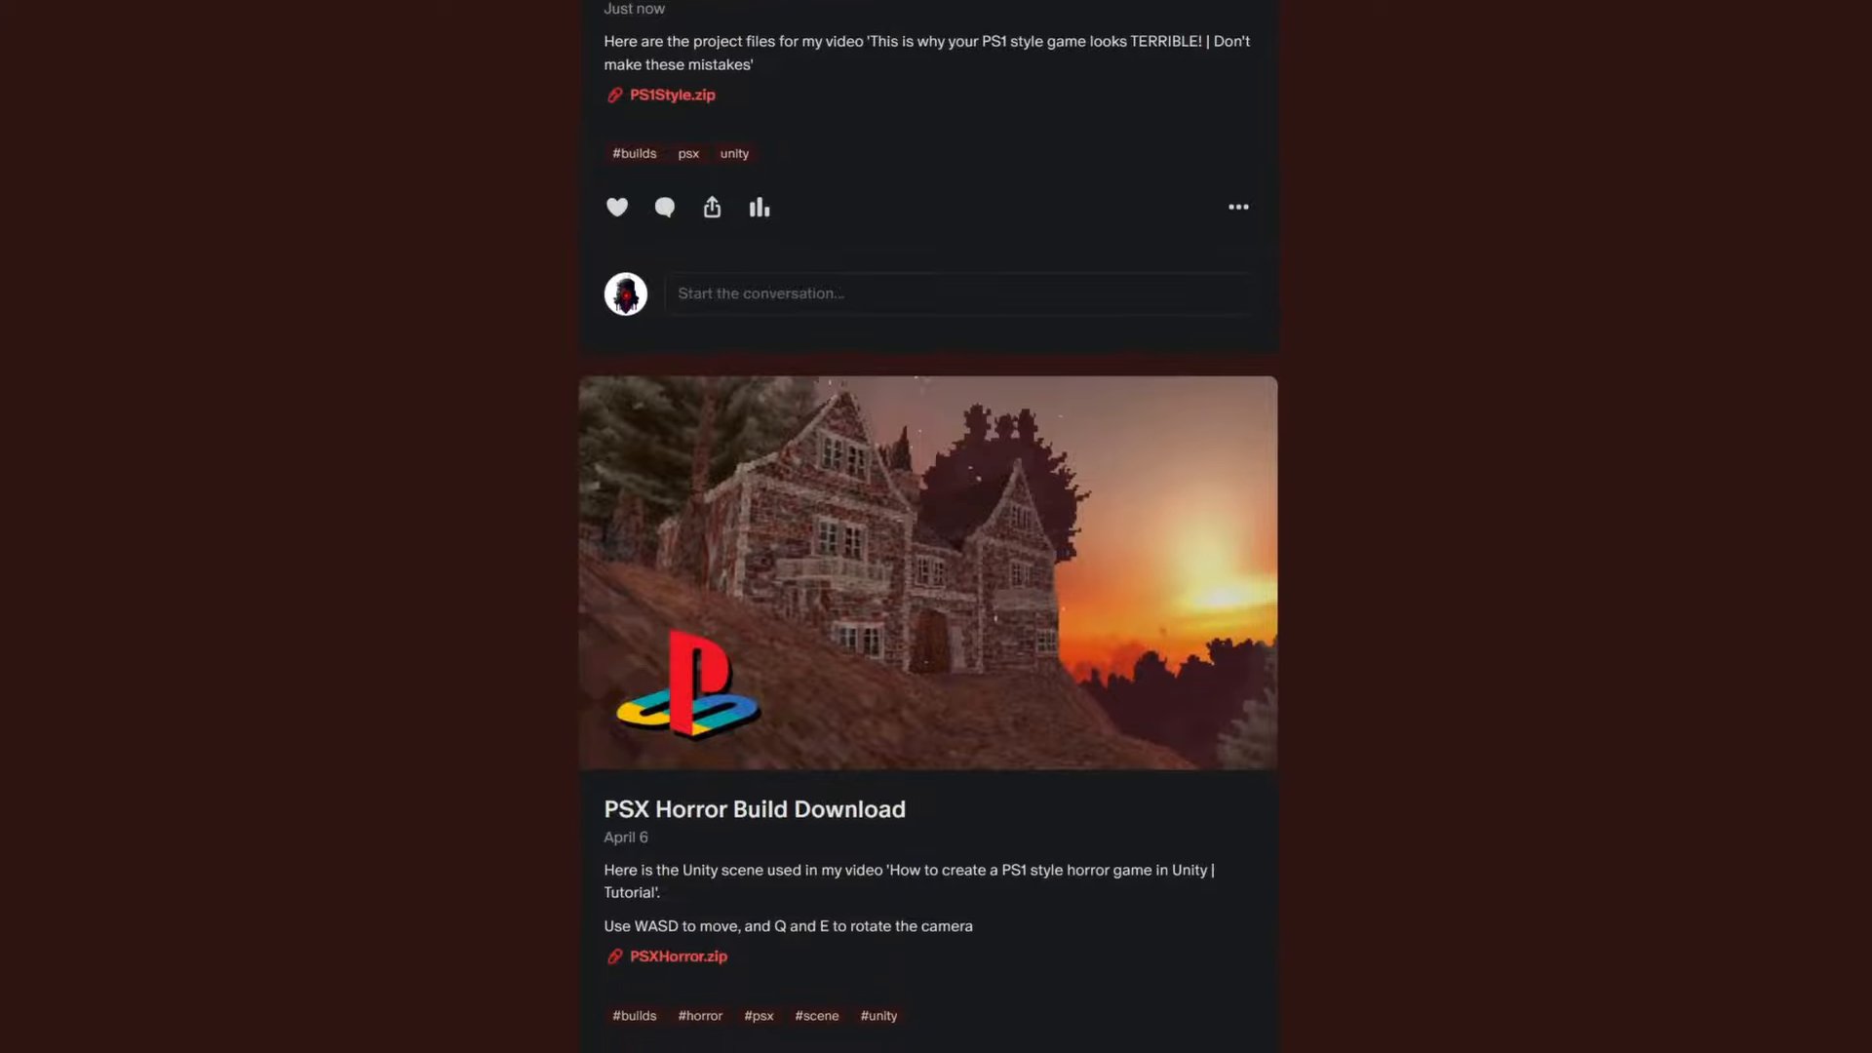
{"action": "scroll", "scroll_direction": "down", "scroll_amount": 3}
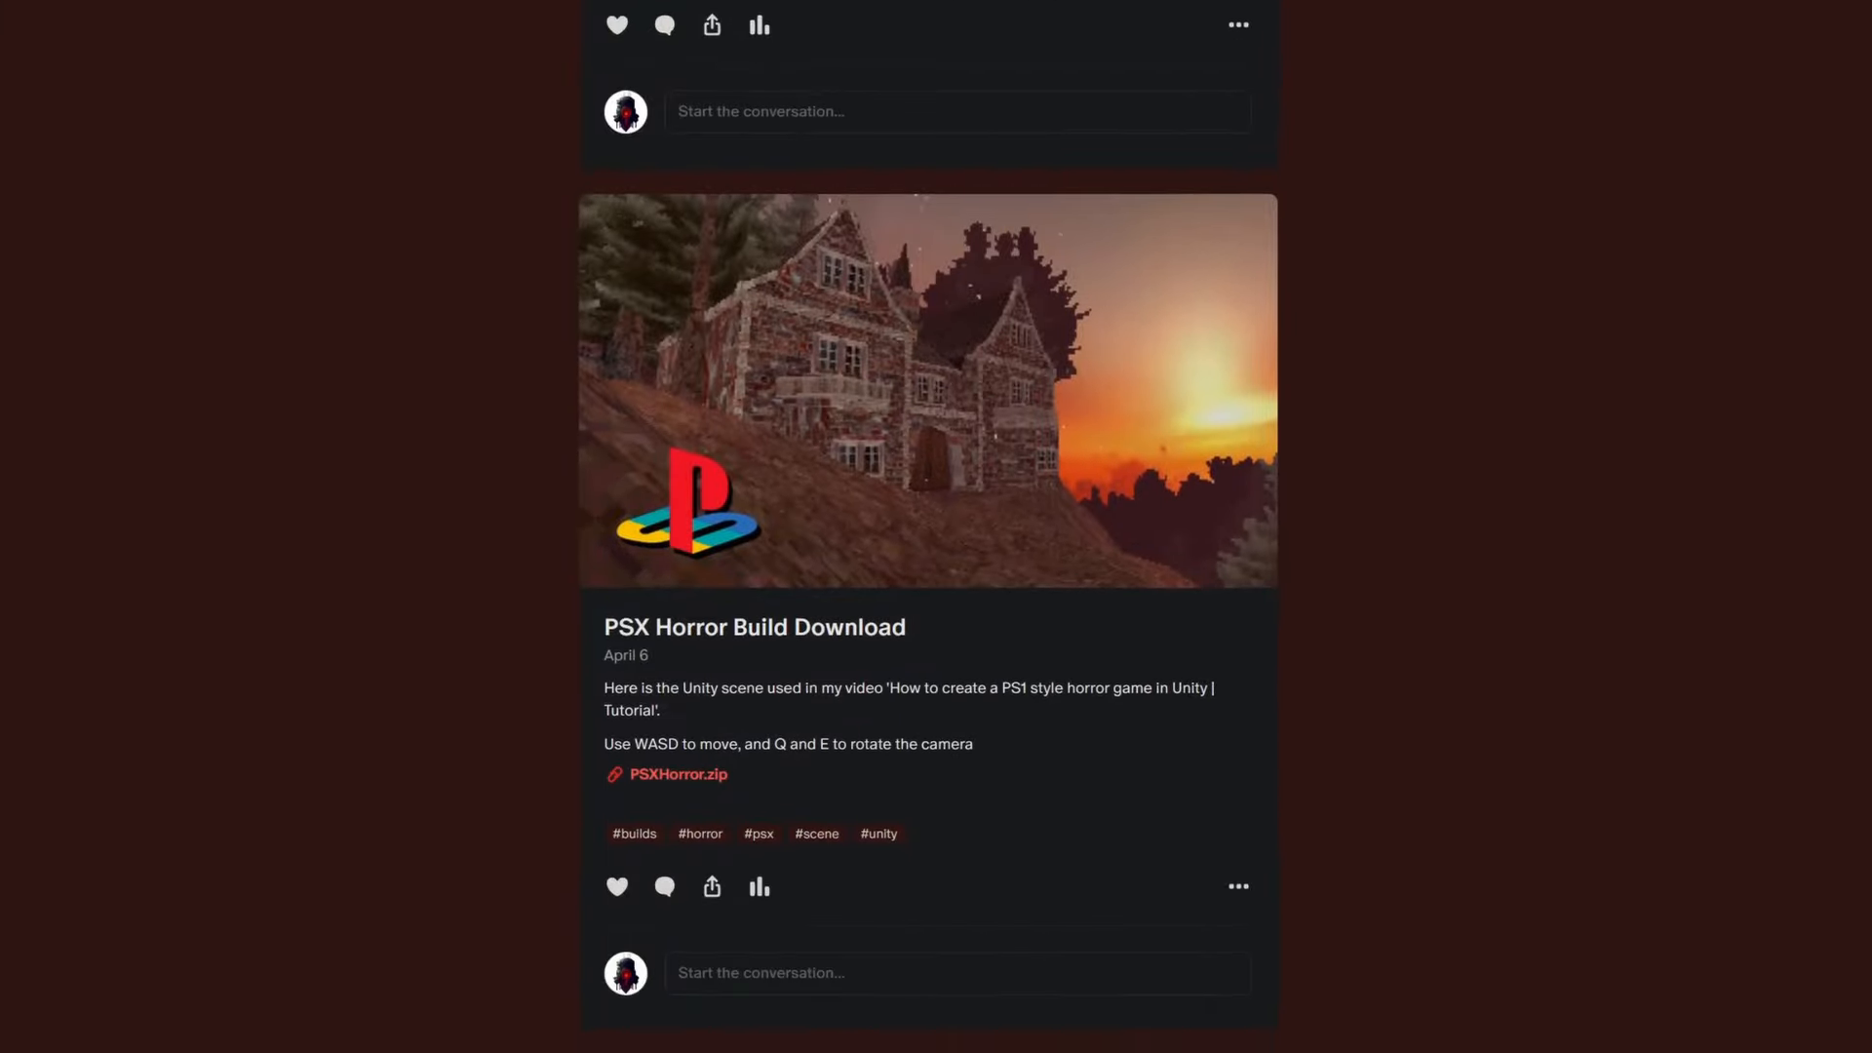
{"action": "scroll", "scroll_direction": "down", "scroll_amount": 3}
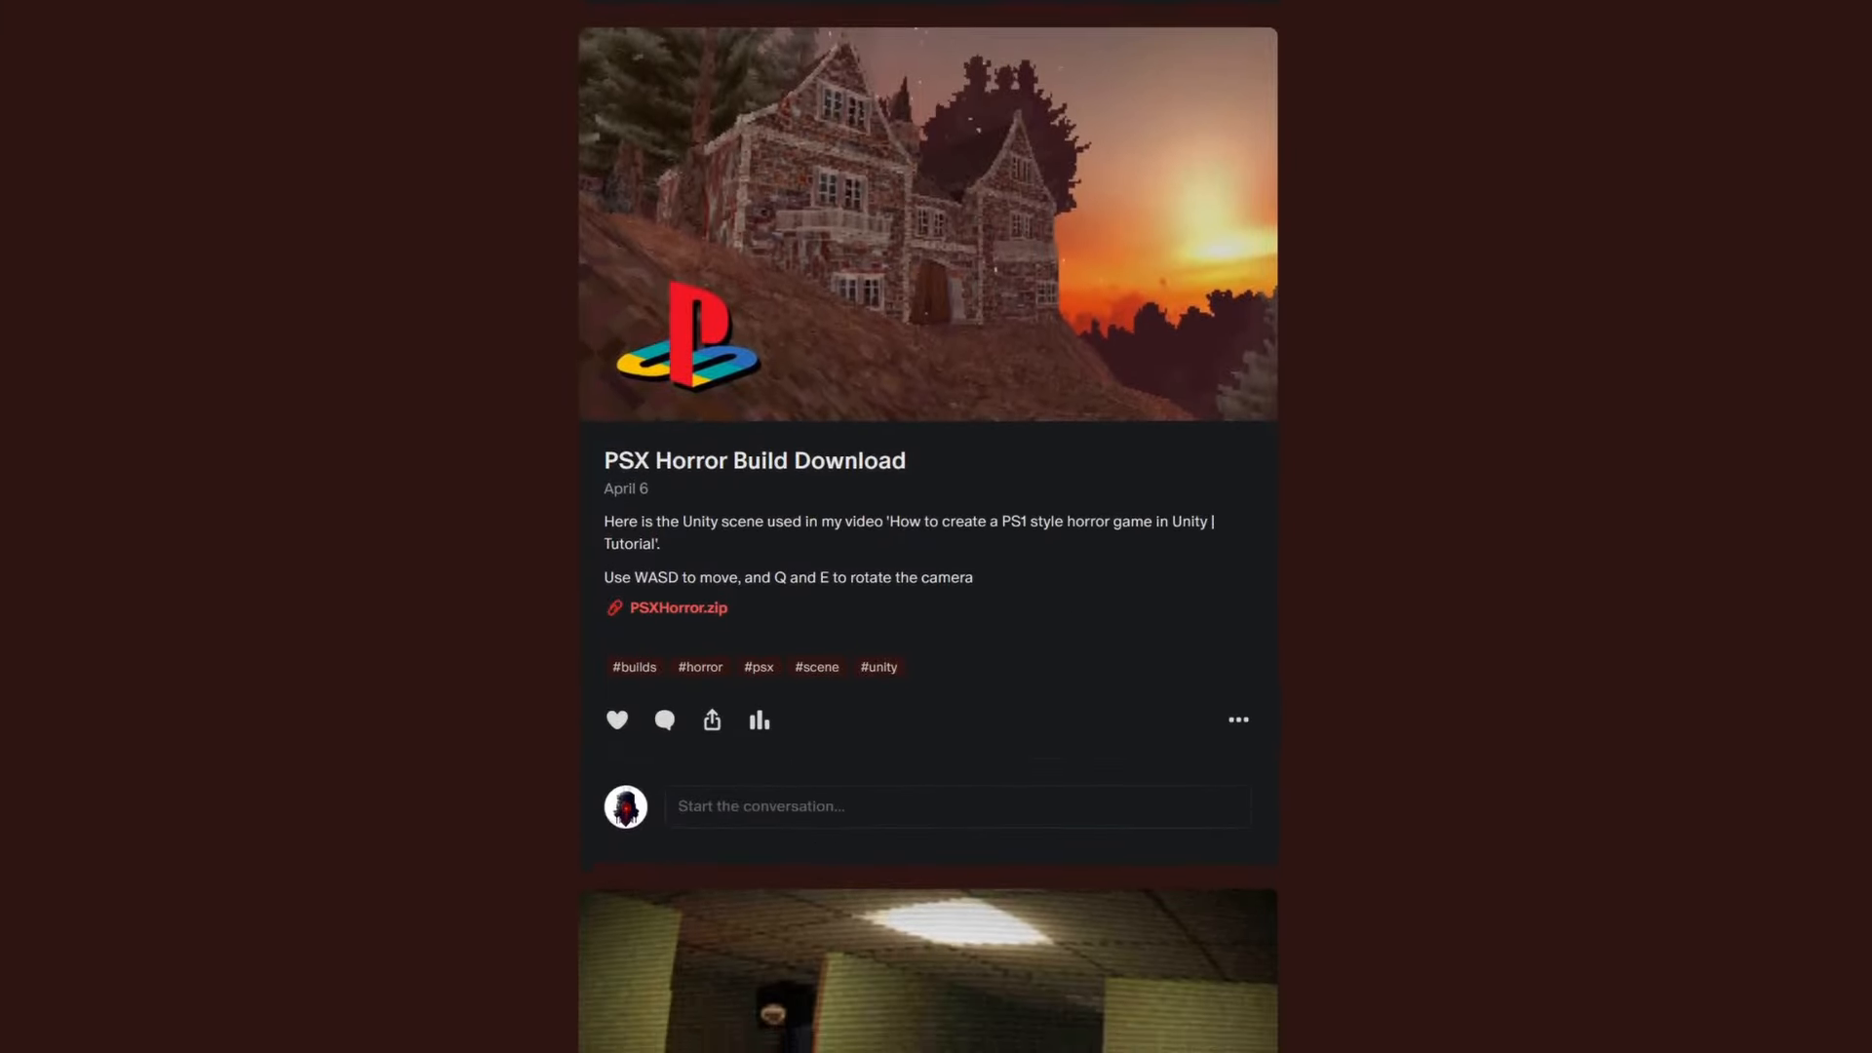